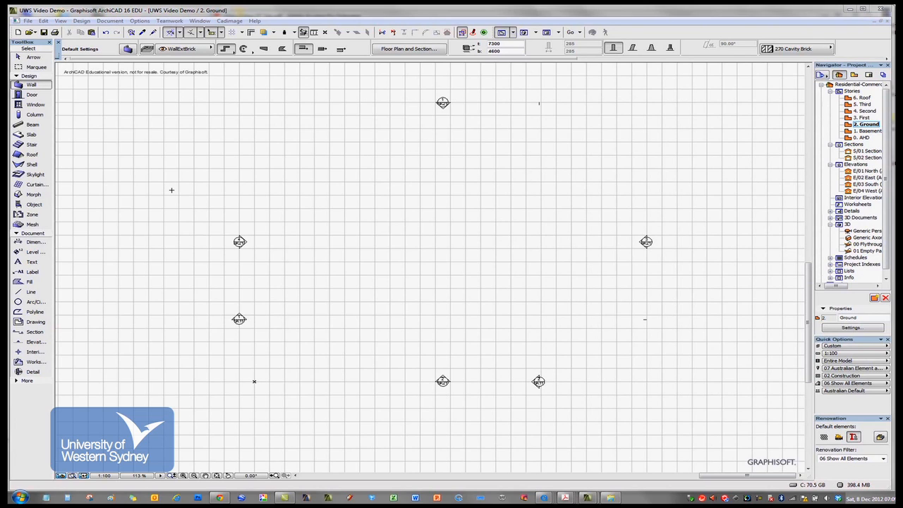
{"action": "mouse_move", "coordinate": [384, 215]}
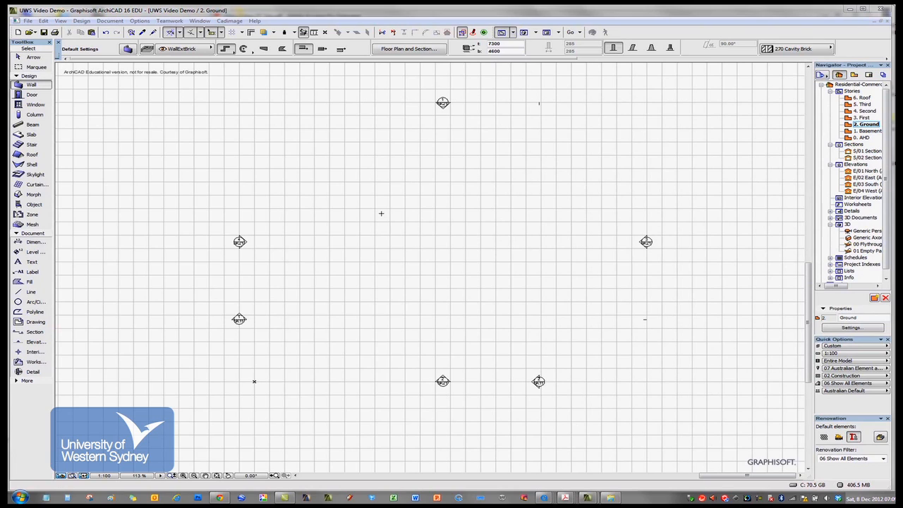
{"action": "mouse_move", "coordinate": [382, 154]}
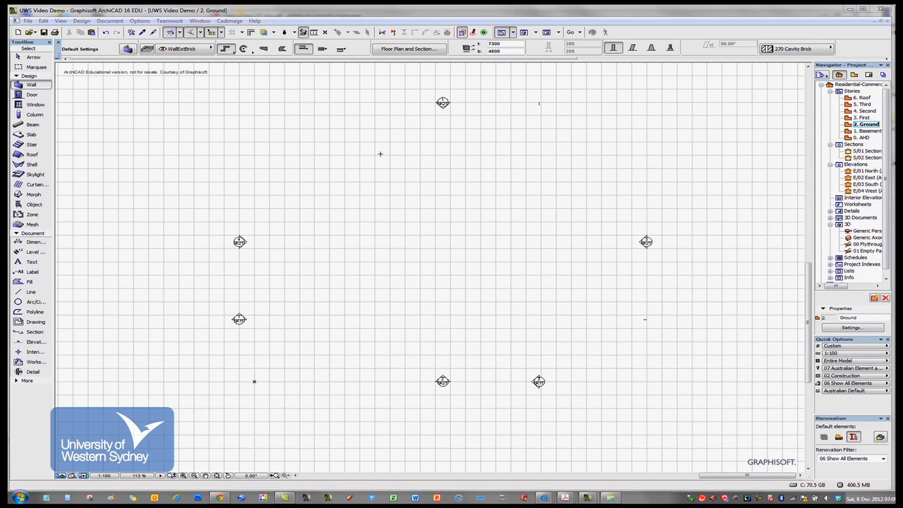
{"action": "mouse_move", "coordinate": [378, 153]}
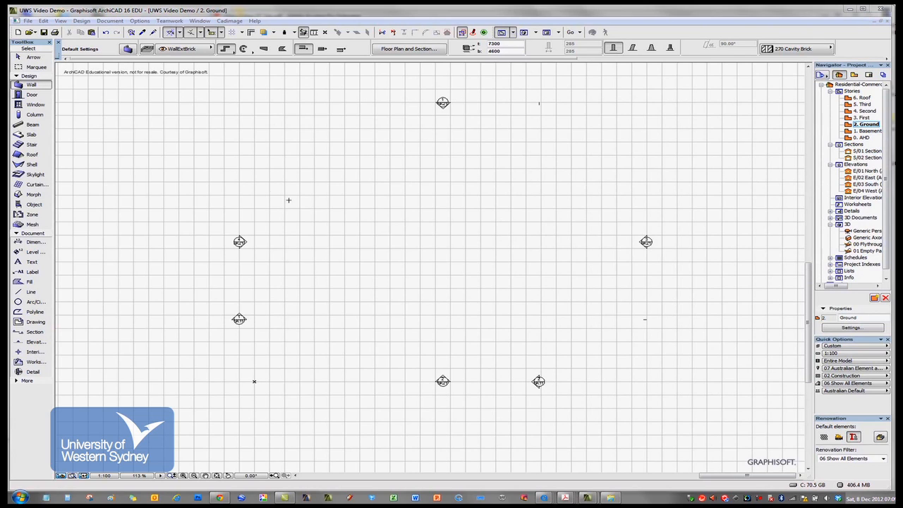
Start the polyline brick wall at its first corner on the Ground floor plan
{"action": "left_click", "coordinate": [288, 200]}
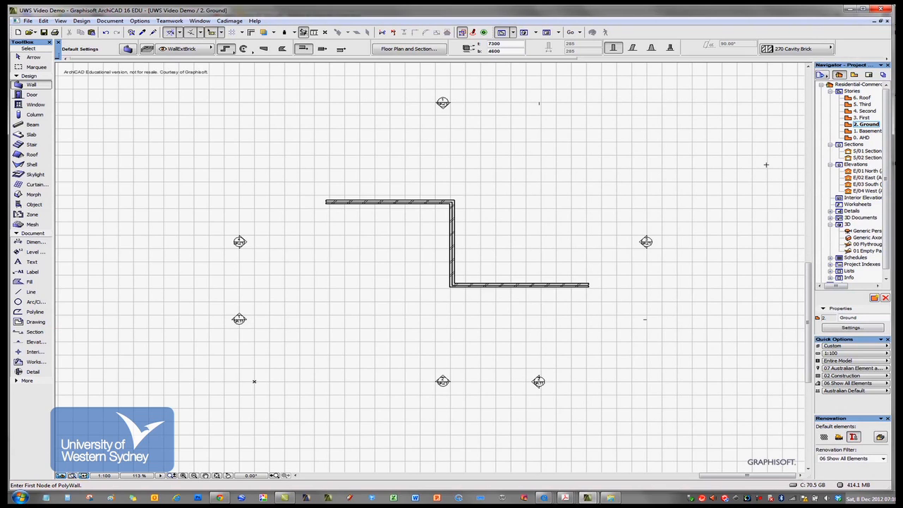
{"action": "mouse_move", "coordinate": [336, 225]}
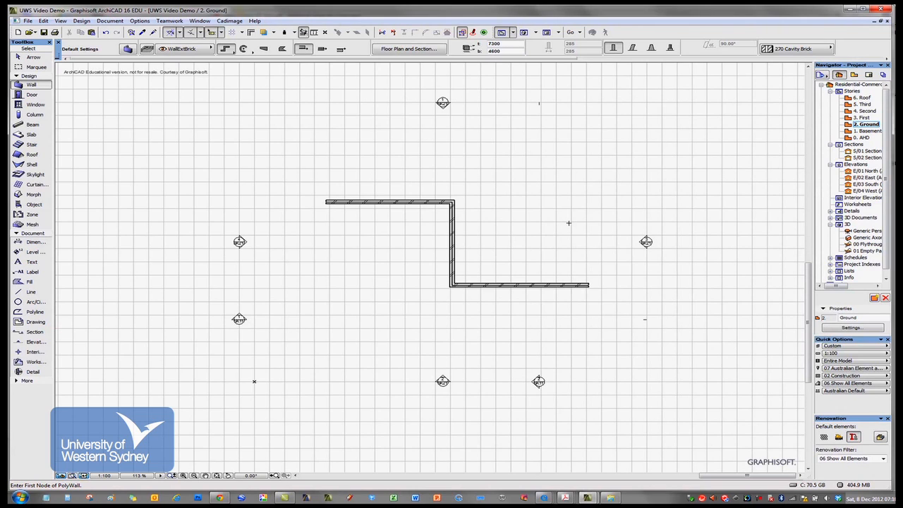
{"action": "mouse_move", "coordinate": [858, 238]}
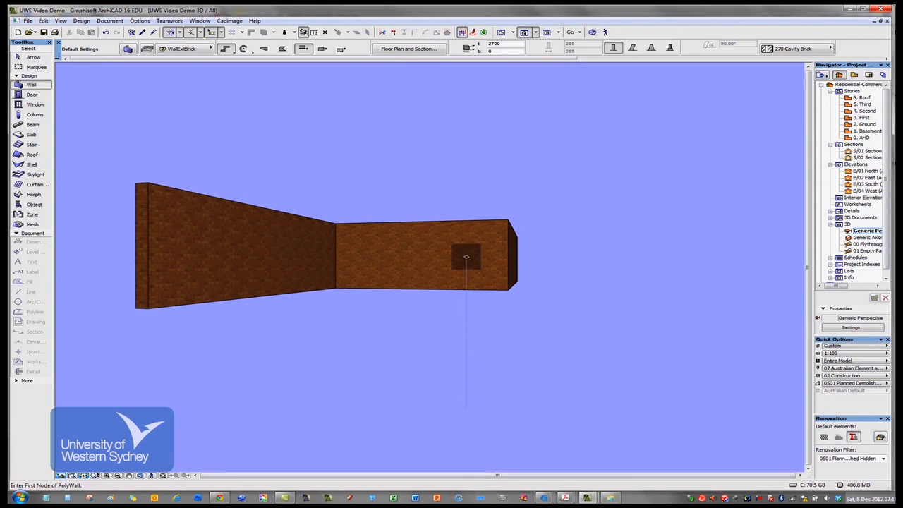
{"action": "mouse_move", "coordinate": [486, 254]}
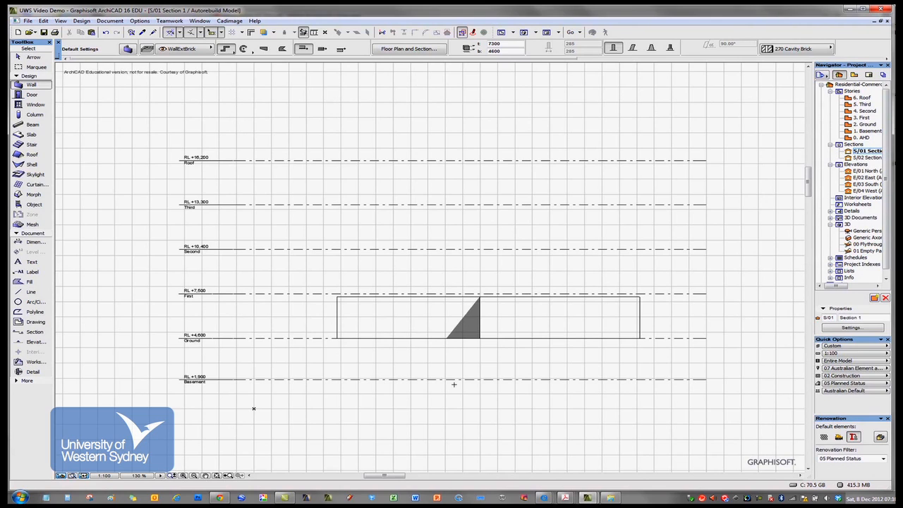
{"action": "mouse_move", "coordinate": [536, 299]}
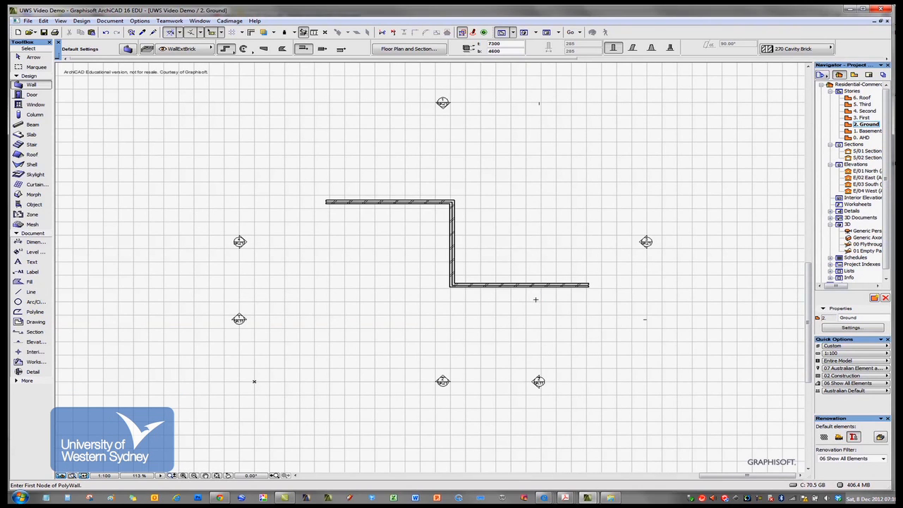
Show the brick wall in the 3D window and orbit around it
{"action": "left_click", "coordinate": [388, 204]}
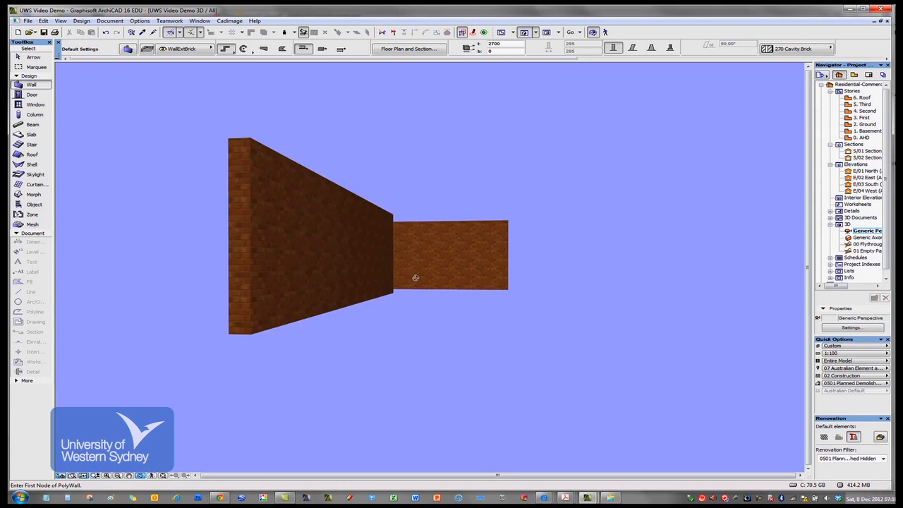
{"action": "left_click_drag", "start_coordinate": [415, 277], "coordinate": [406, 260]}
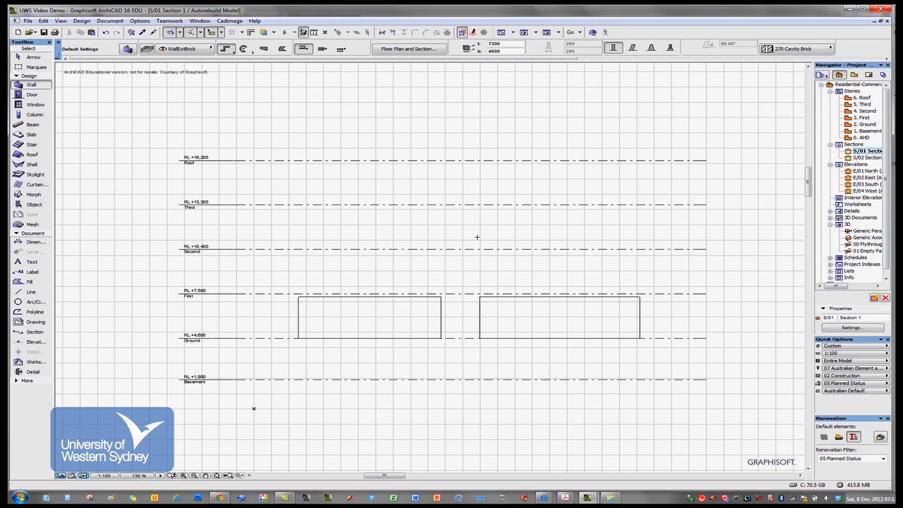
{"action": "mouse_move", "coordinate": [582, 435]}
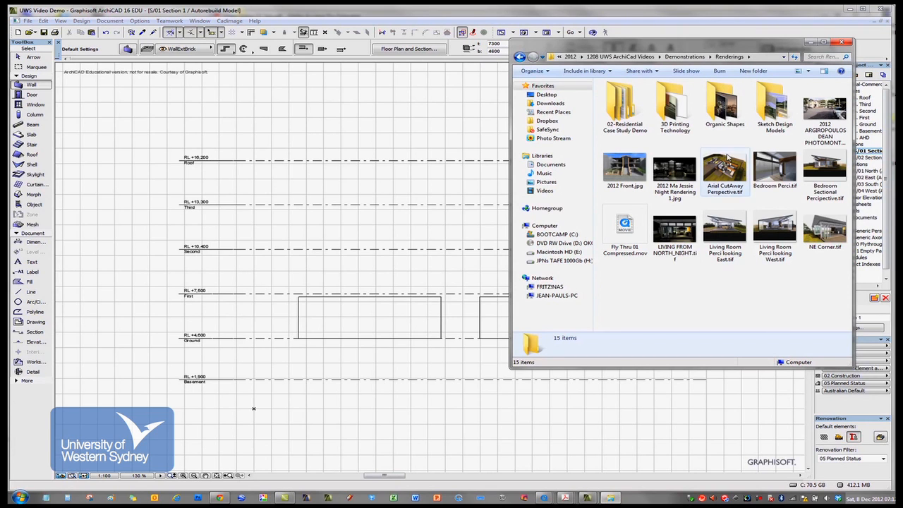
Open IMG_0449.JPG from the Organic Shapes folder in Windows Photo Viewer
{"action": "double_click", "coordinate": [724, 102]}
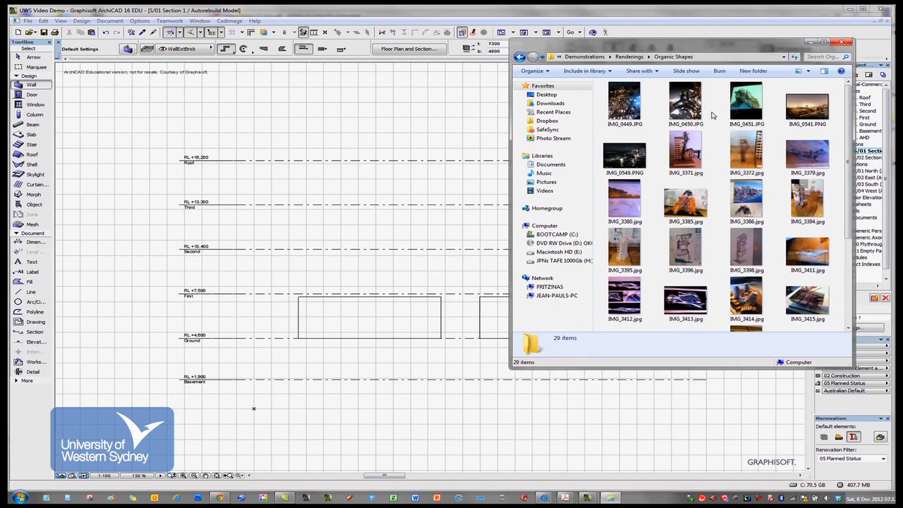
{"action": "left_click", "coordinate": [624, 105]}
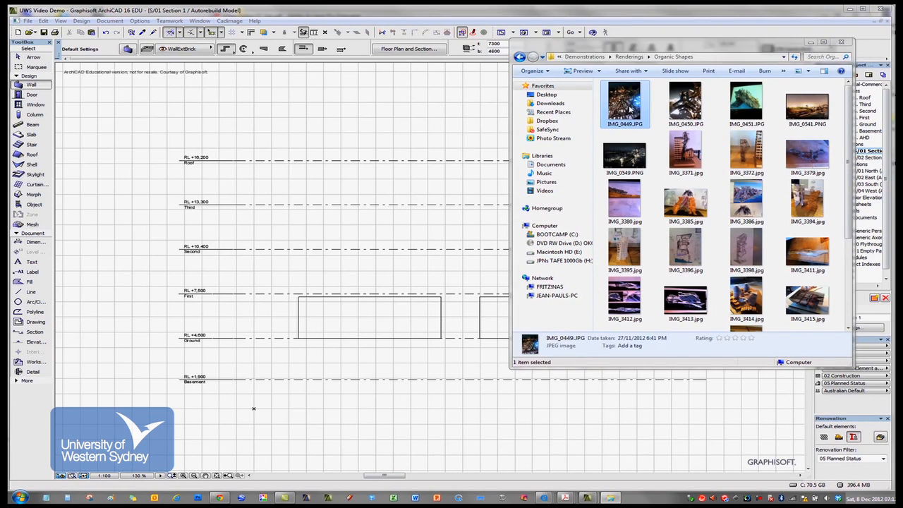
{"action": "double_click", "coordinate": [624, 105]}
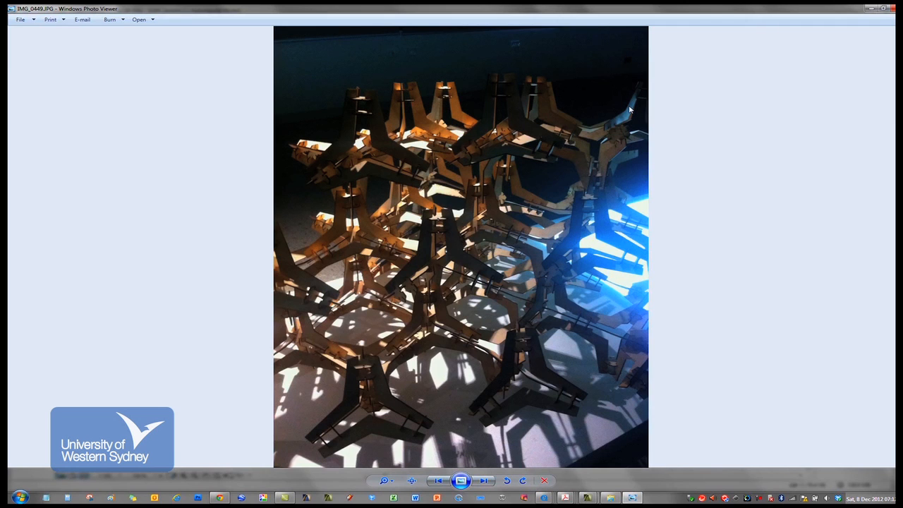
Page through the Organic Shapes sketch model photos and renderings one by one
{"action": "left_click", "coordinate": [483, 480]}
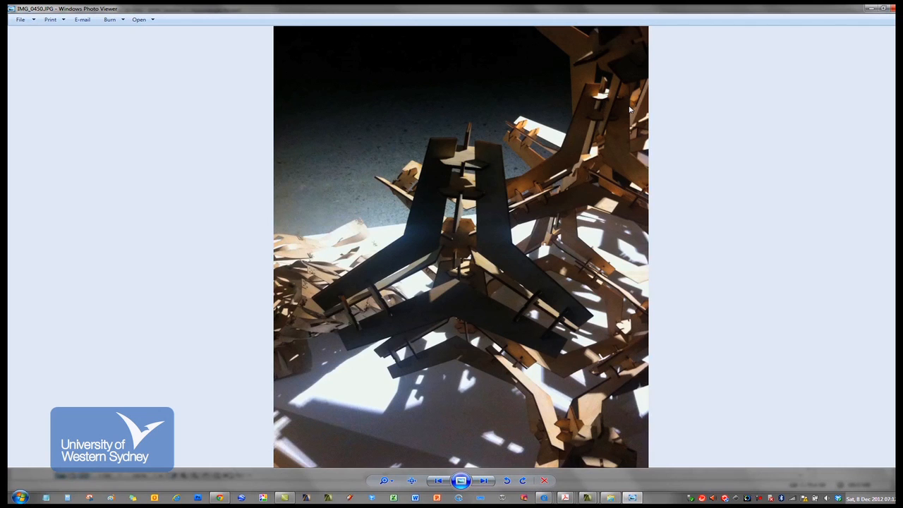
{"action": "left_click", "coordinate": [483, 480]}
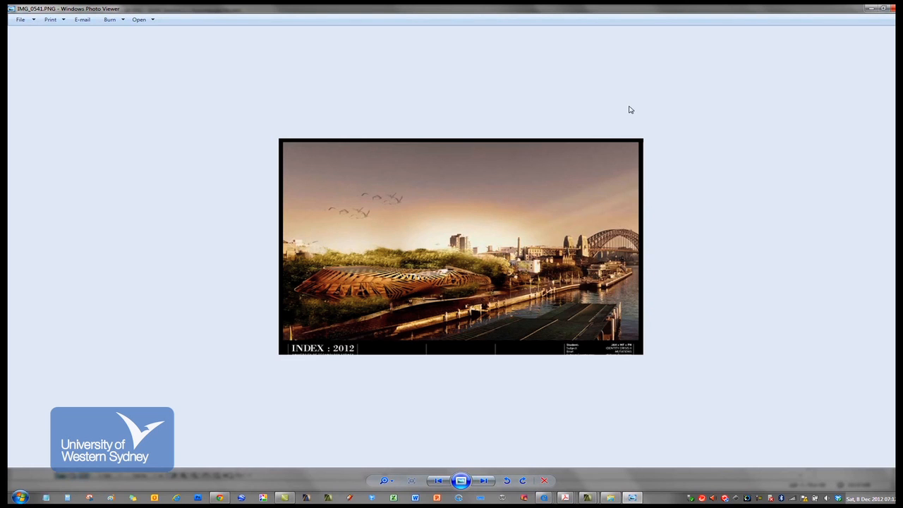
{"action": "left_click", "coordinate": [483, 480]}
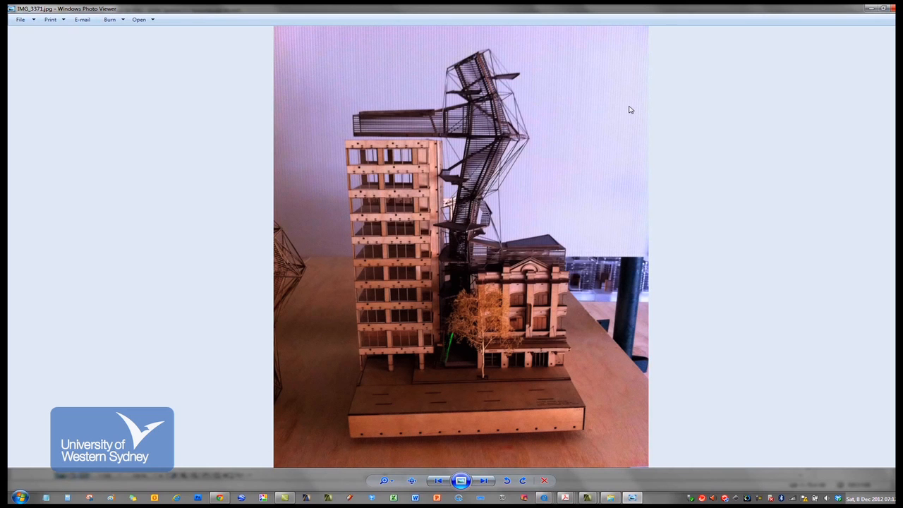
{"action": "left_click", "coordinate": [484, 480]}
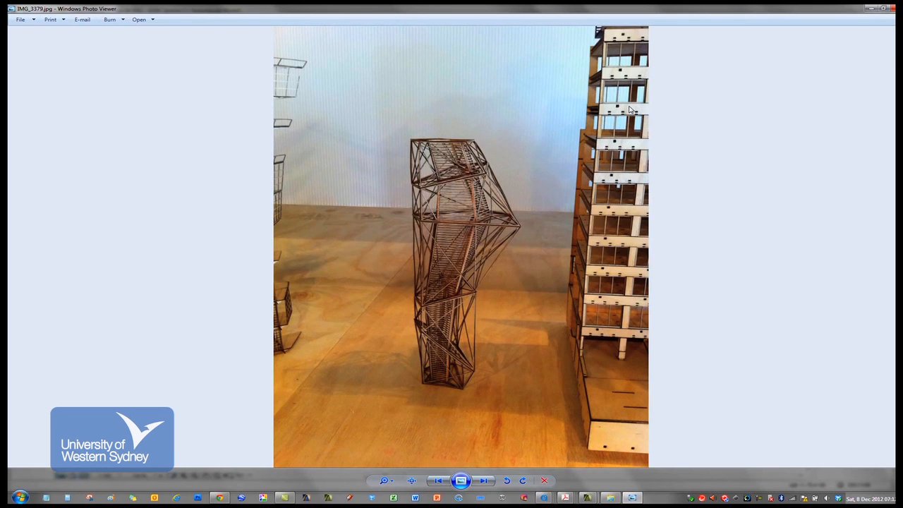
{"action": "left_click", "coordinate": [484, 480]}
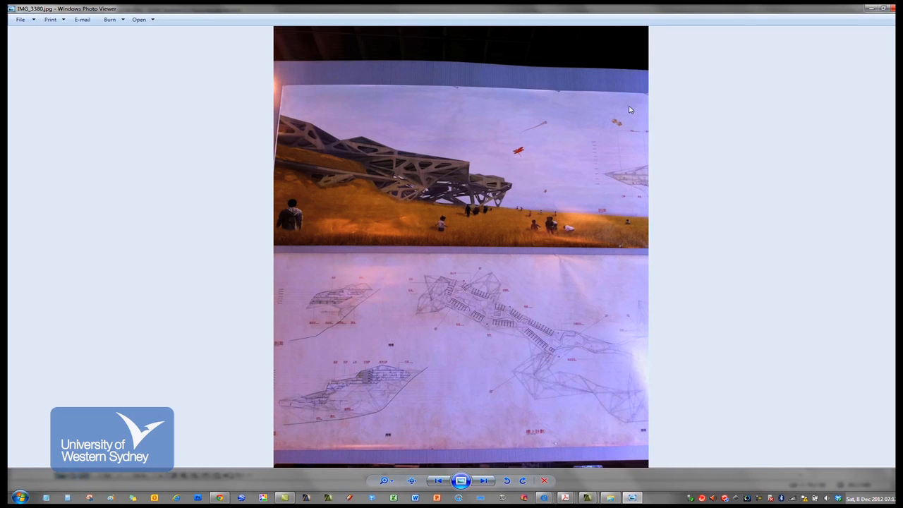
{"action": "mouse_move", "coordinate": [477, 466]}
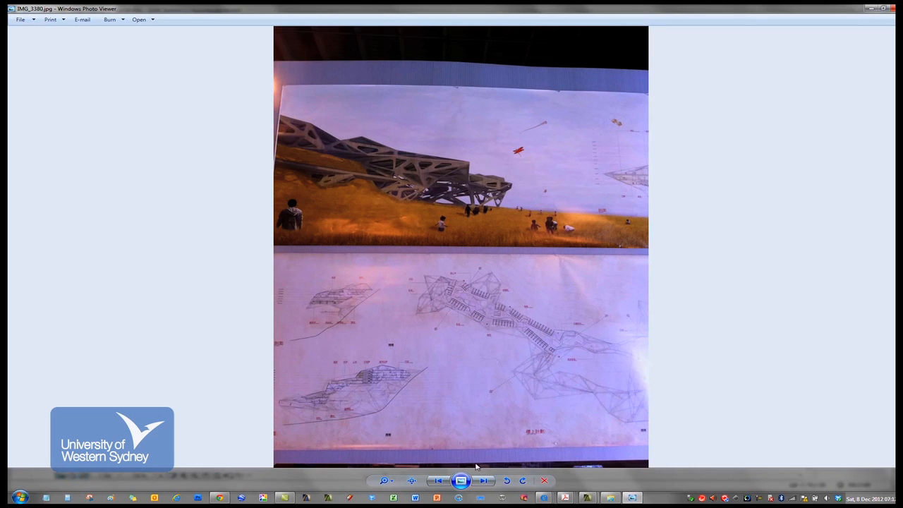
{"action": "left_click", "coordinate": [484, 479]}
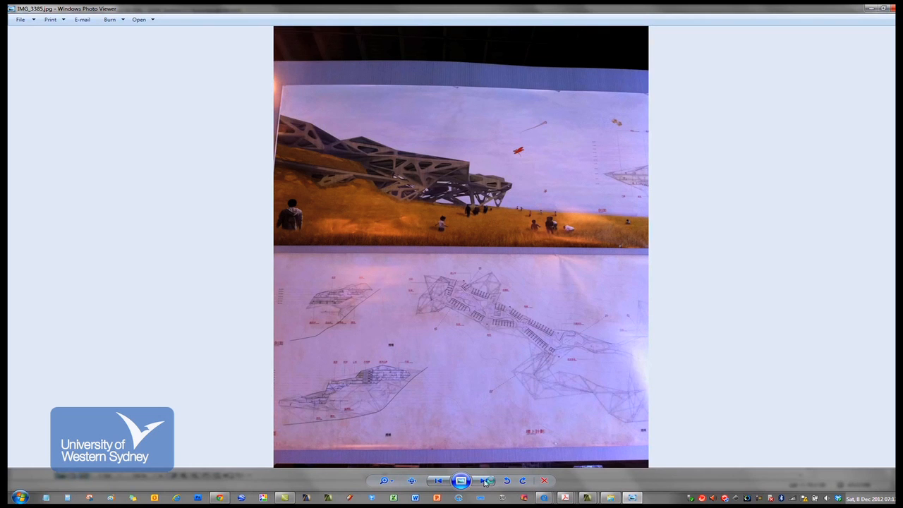
{"action": "left_click", "coordinate": [486, 480]}
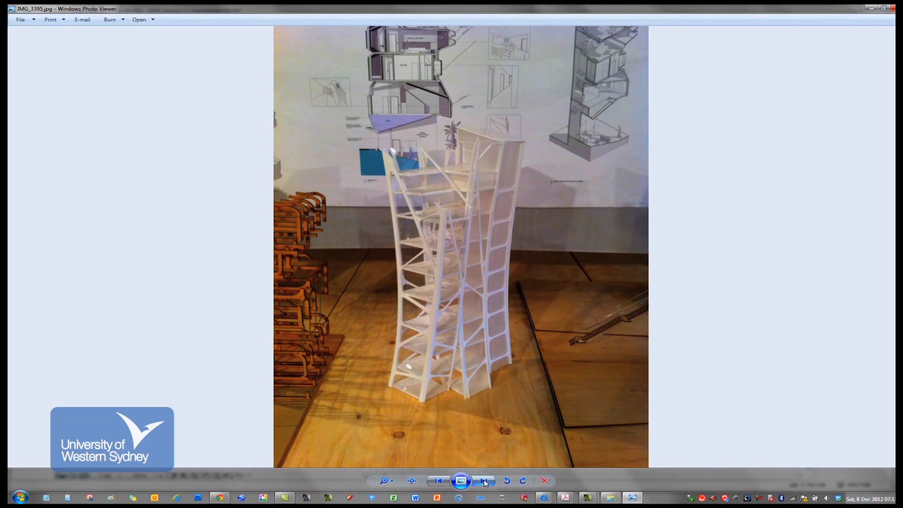
{"action": "left_click", "coordinate": [484, 480]}
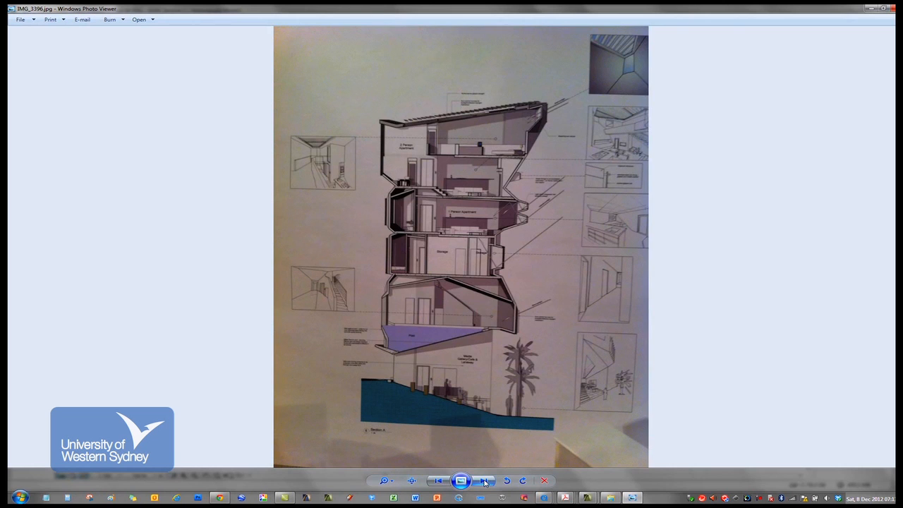
{"action": "left_click", "coordinate": [486, 479]}
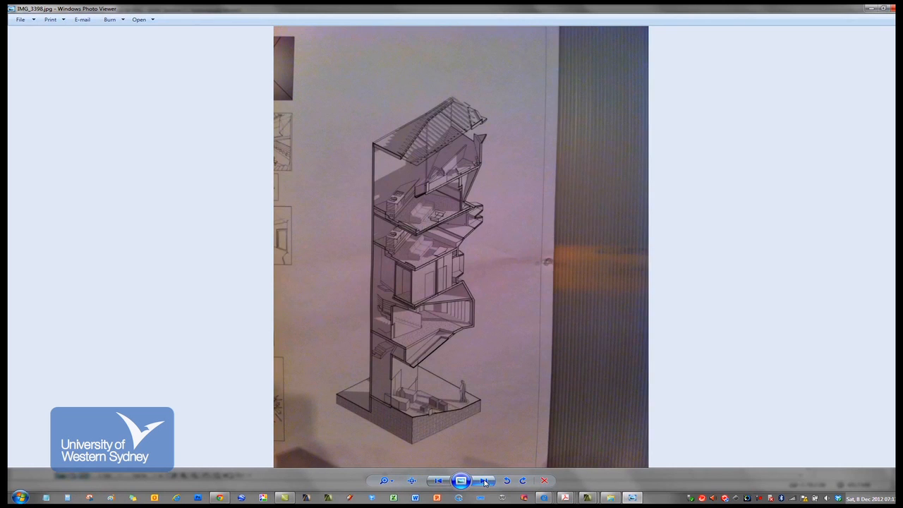
{"action": "left_click", "coordinate": [486, 480]}
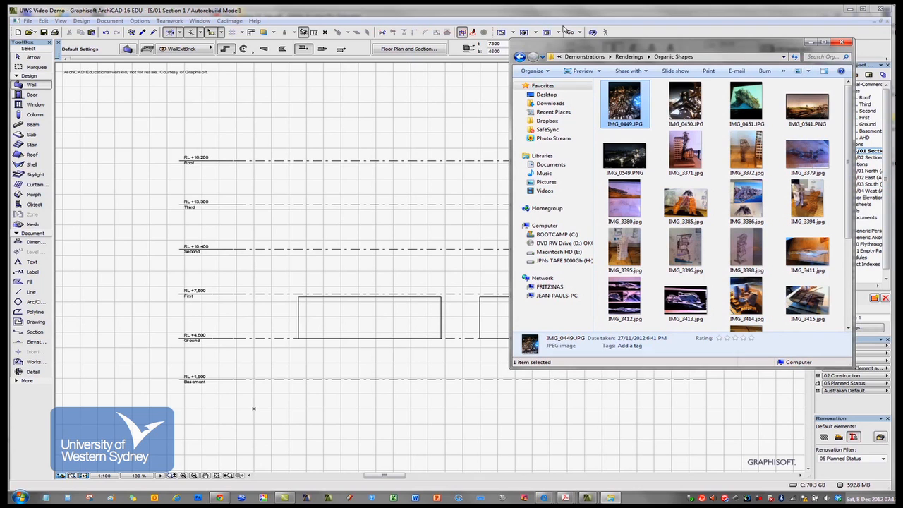
Return to Renderings and open 01-4D Printed Motorbike.JPG from the 3D Printing Technology folder
{"action": "left_click", "coordinate": [519, 56]}
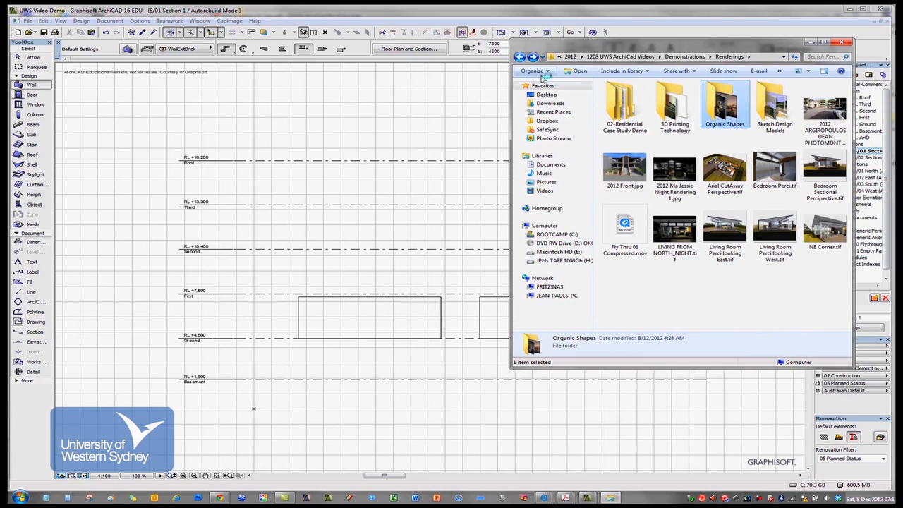
{"action": "double_click", "coordinate": [675, 104]}
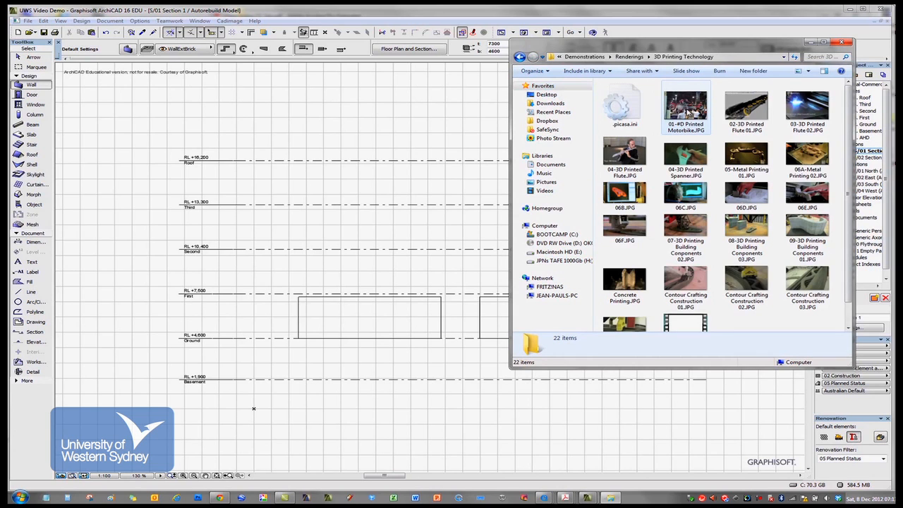
{"action": "left_click", "coordinate": [686, 106]}
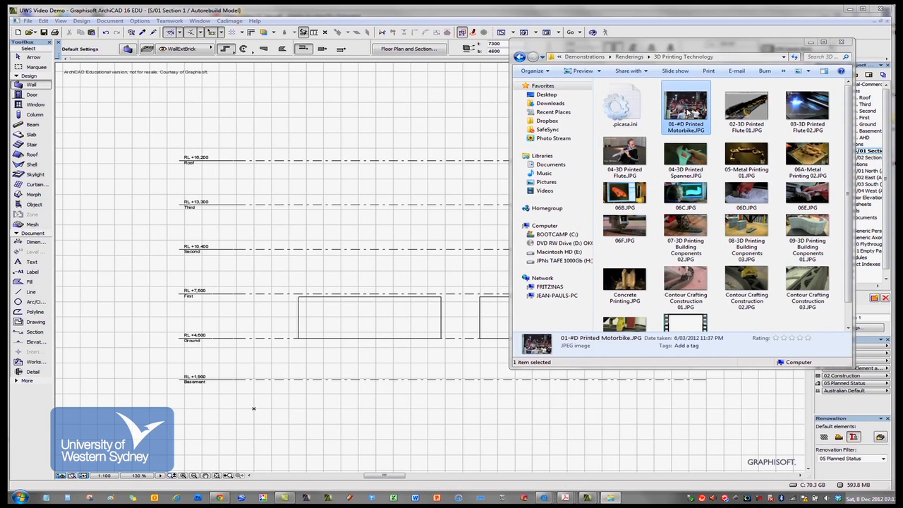
{"action": "double_click", "coordinate": [686, 106]}
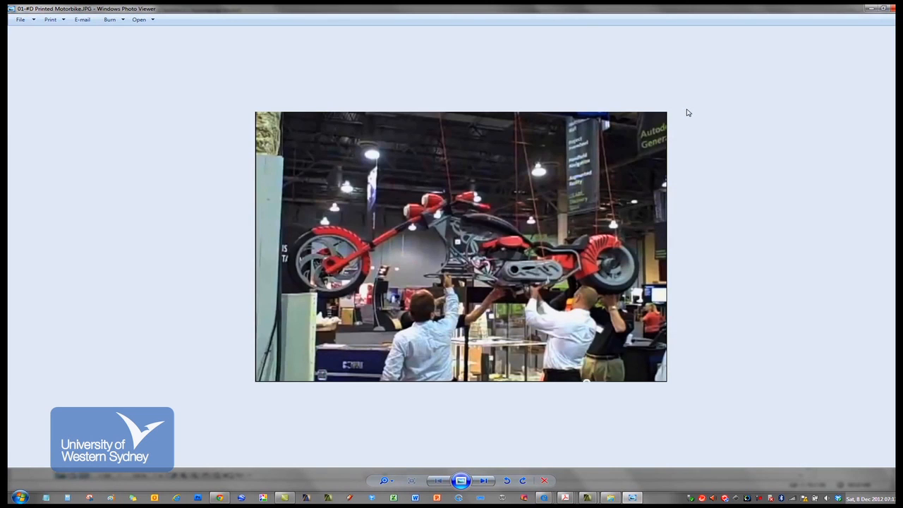
Page through the 3D printing, metal printing and printed building component images
{"action": "left_click", "coordinate": [486, 479]}
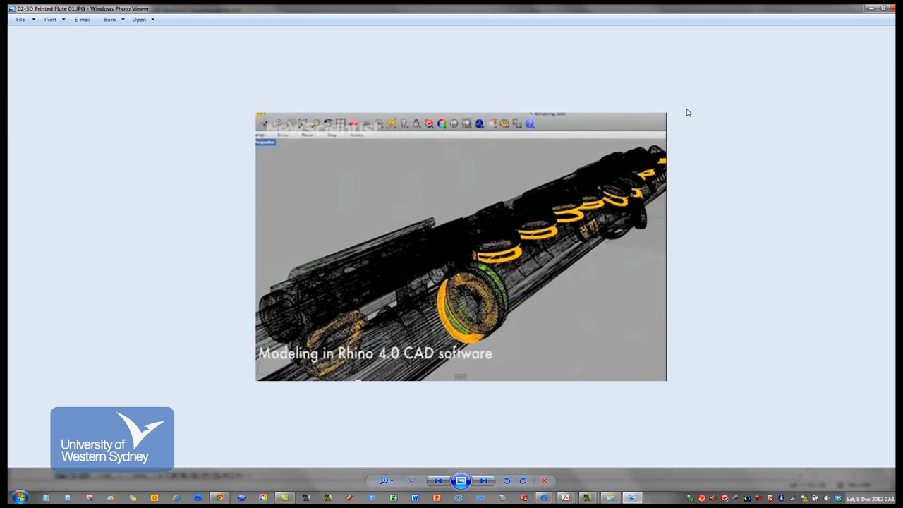
{"action": "left_click", "coordinate": [482, 480]}
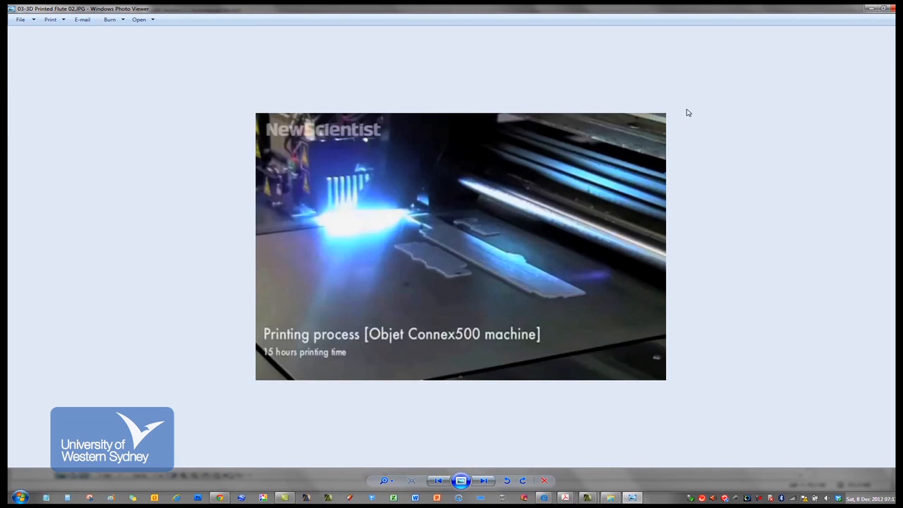
{"action": "left_click", "coordinate": [483, 480]}
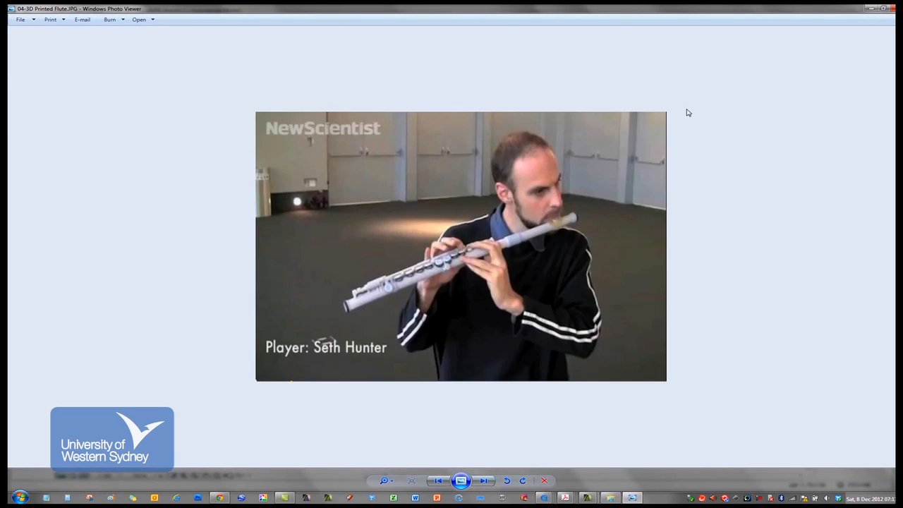
{"action": "left_click", "coordinate": [484, 480]}
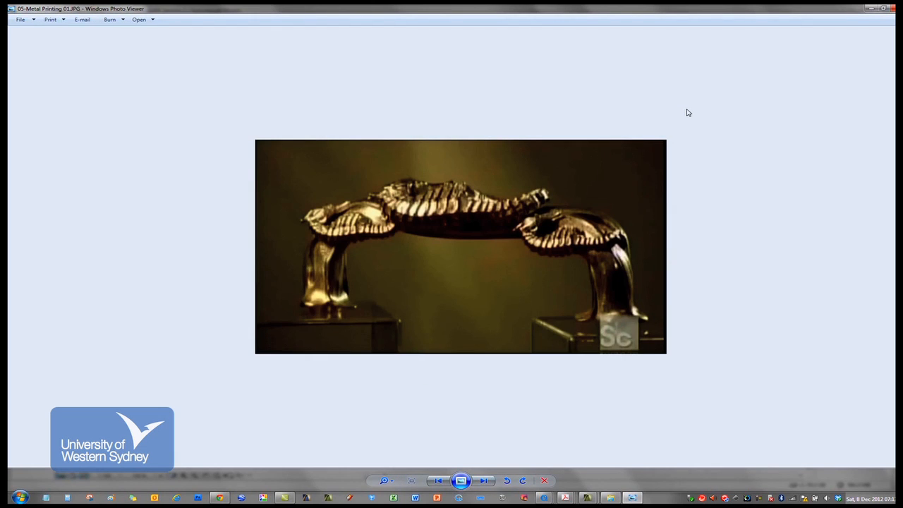
{"action": "left_click", "coordinate": [484, 480]}
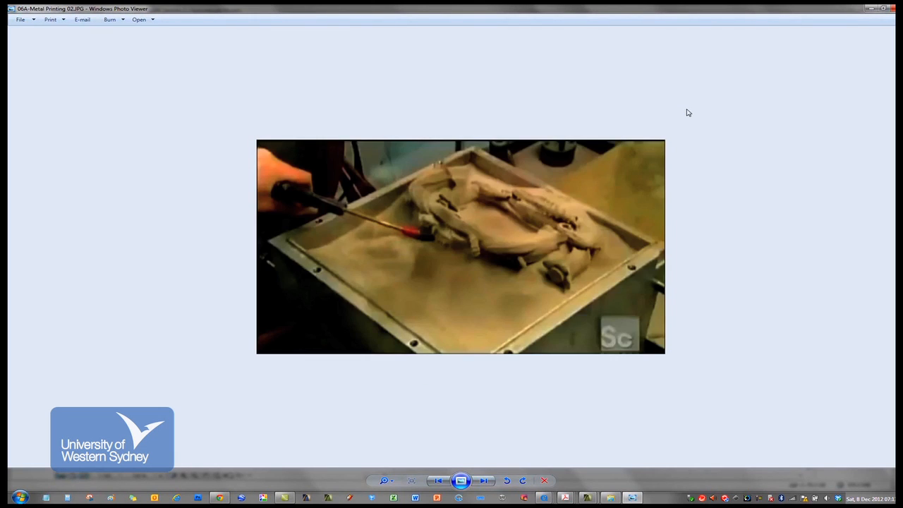
{"action": "left_click", "coordinate": [484, 480]}
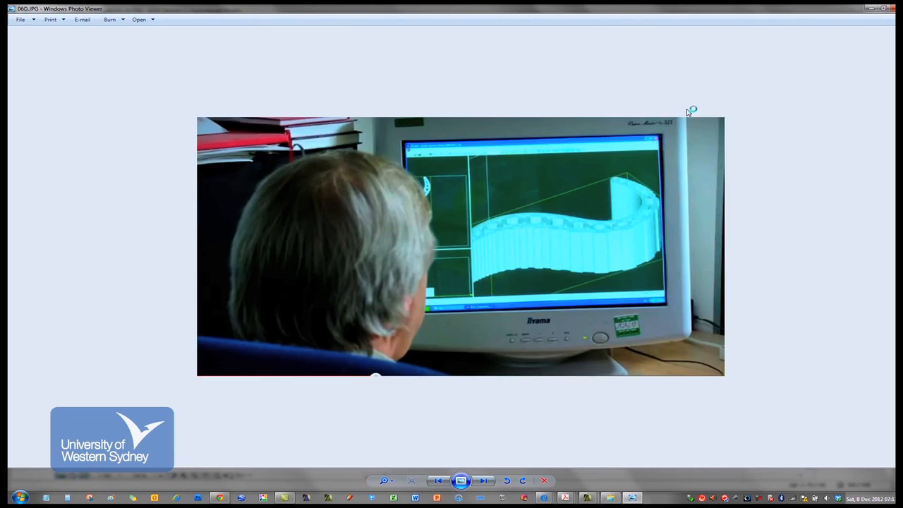
{"action": "left_click", "coordinate": [484, 480]}
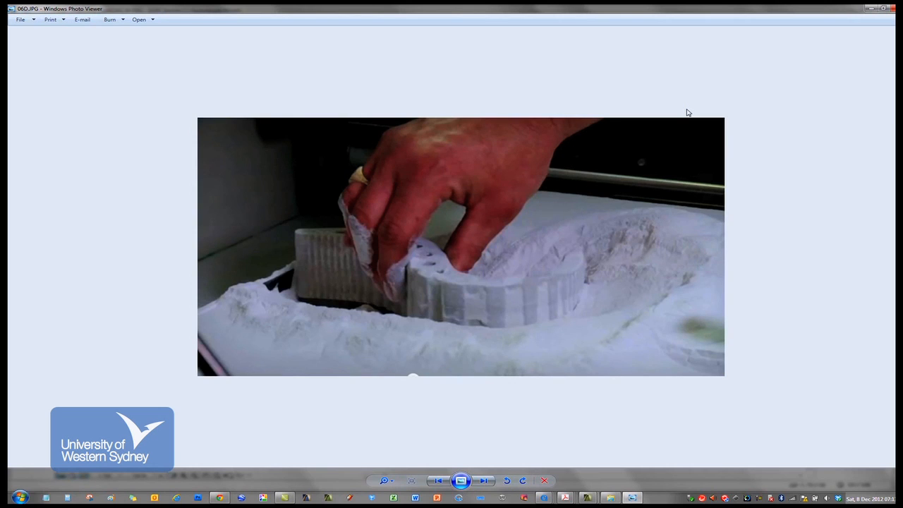
{"action": "left_click", "coordinate": [484, 480]}
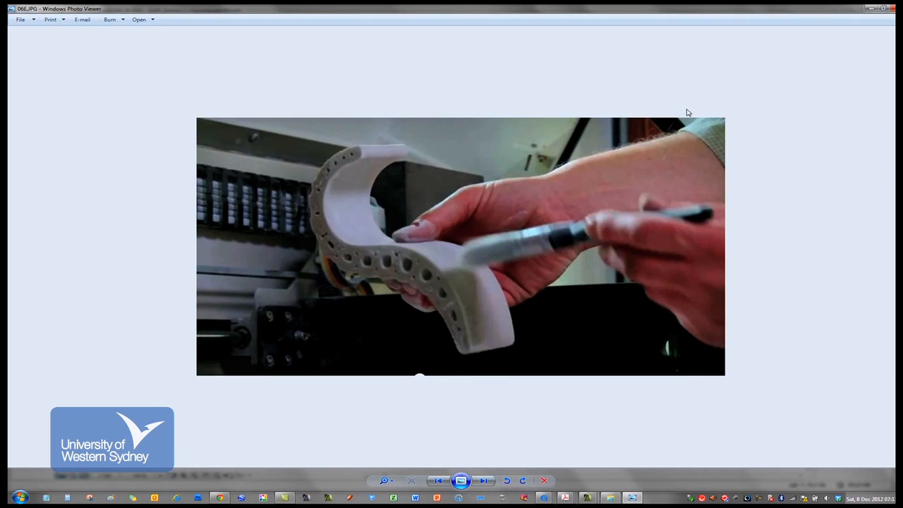
{"action": "left_click", "coordinate": [484, 480]}
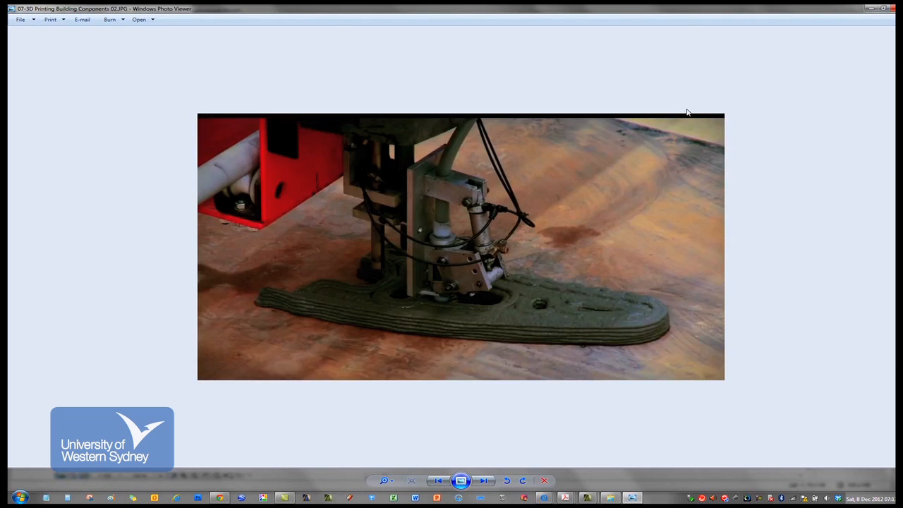
{"action": "left_click", "coordinate": [484, 480]}
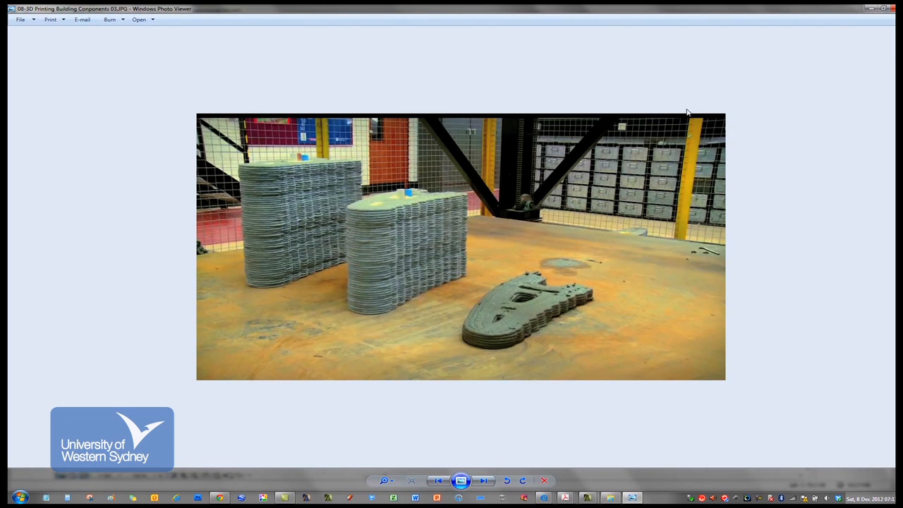
Page through the contour crafting images to the last one and close the photo viewer
{"action": "left_click", "coordinate": [483, 480]}
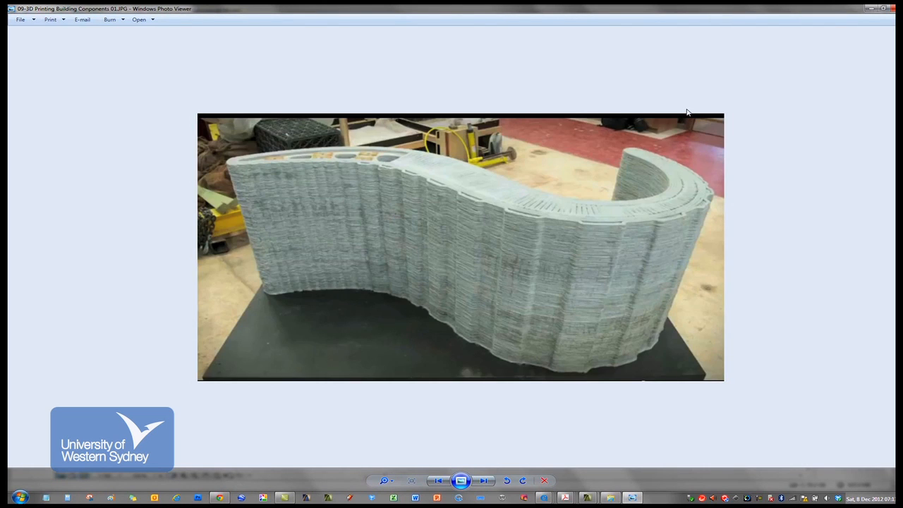
{"action": "left_click", "coordinate": [486, 480]}
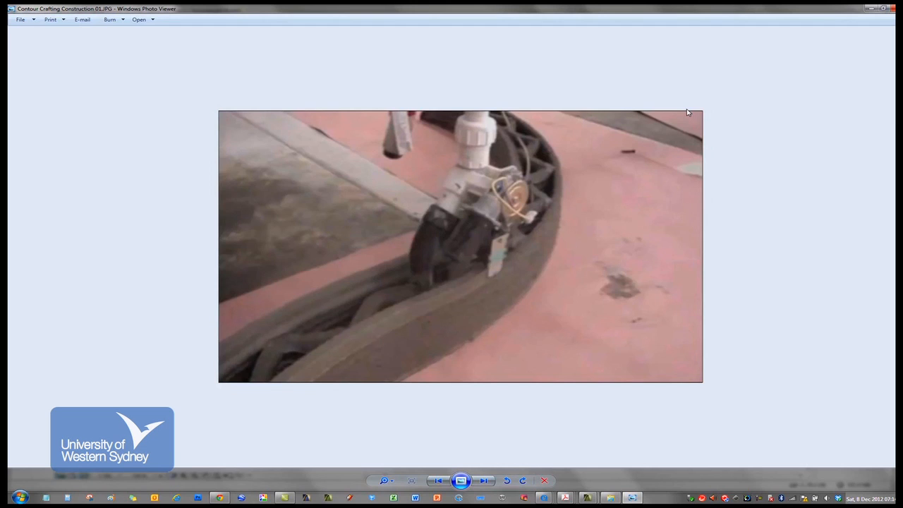
{"action": "left_click", "coordinate": [485, 480]}
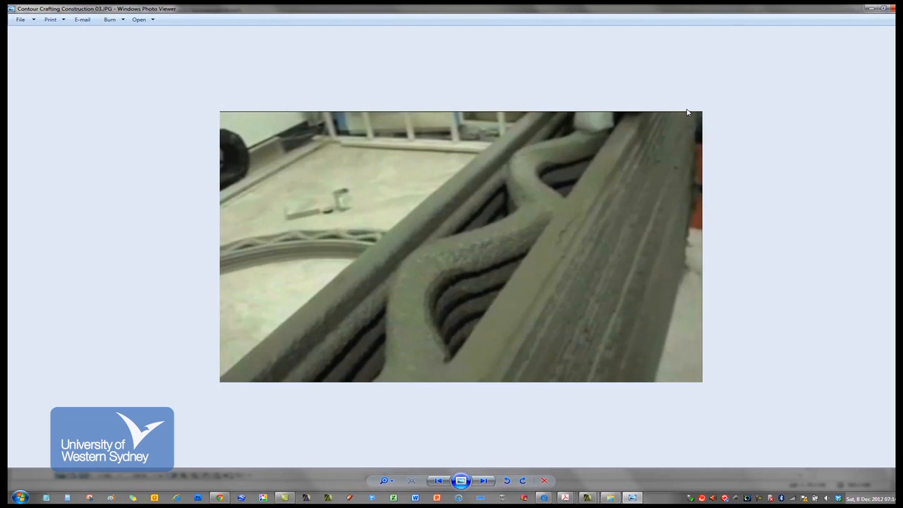
{"action": "left_click", "coordinate": [483, 479]}
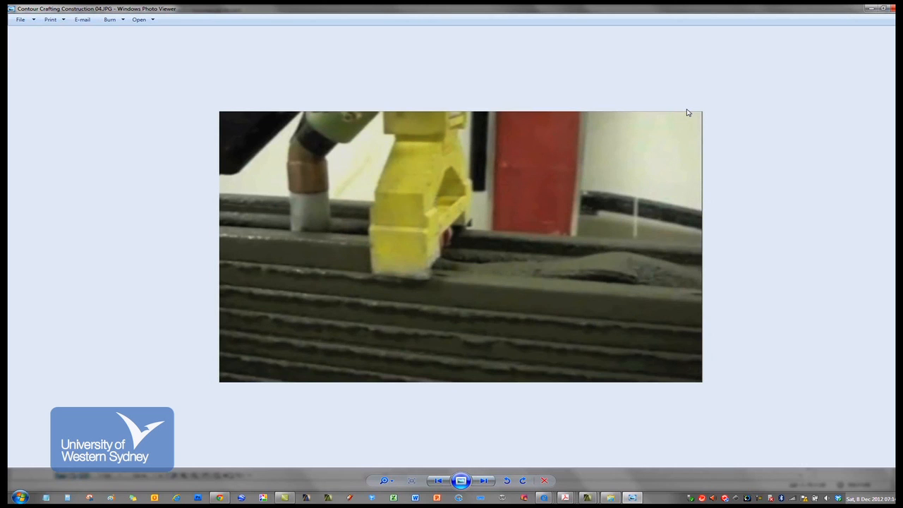
{"action": "left_click", "coordinate": [484, 479]}
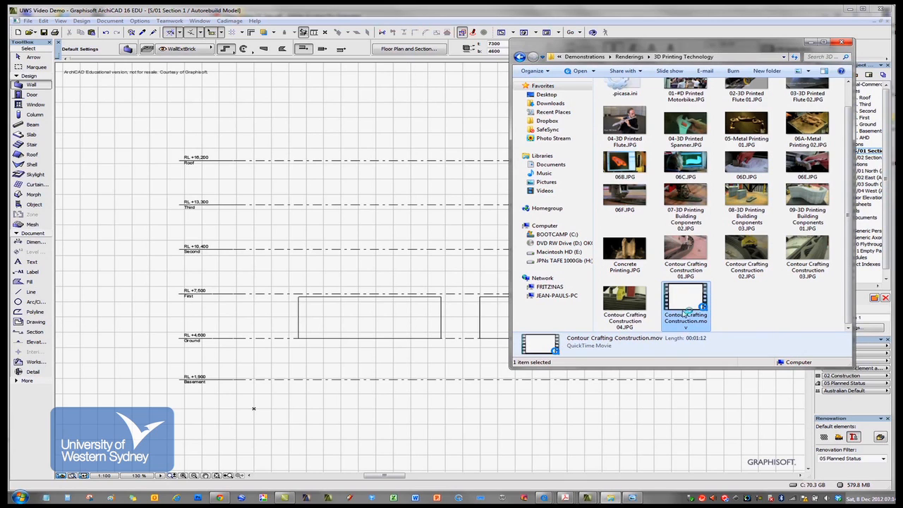
{"action": "mouse_move", "coordinate": [686, 308]}
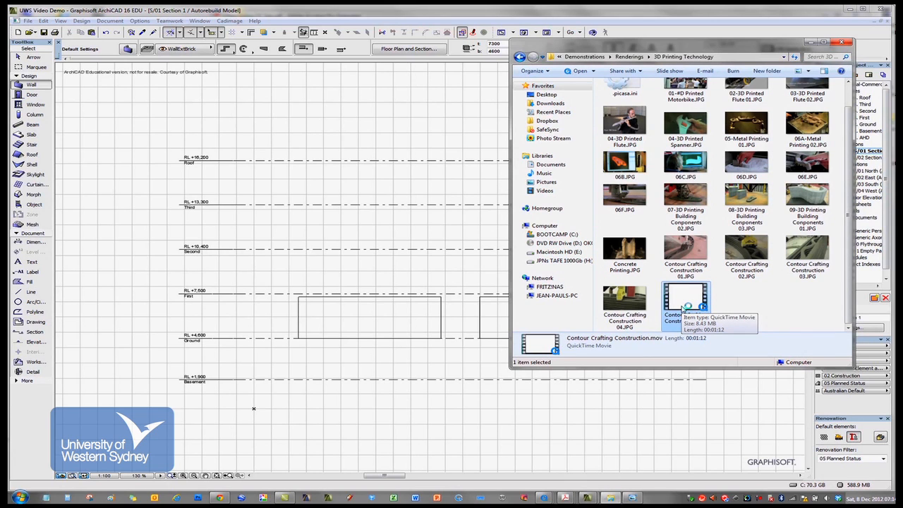
Open the Contour Crafting Construction.mov movie from the 3D Printing Technology folder
{"action": "double_click", "coordinate": [686, 297]}
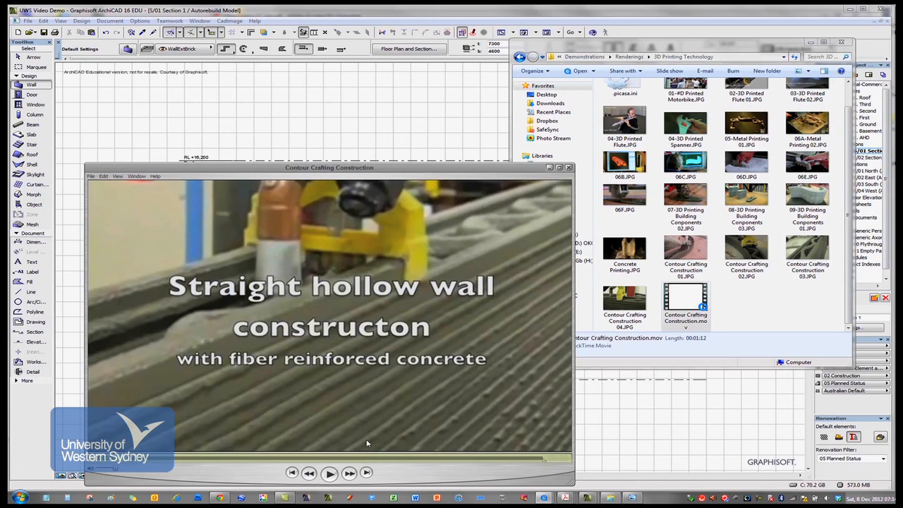
Play the Contour Crafting Construction video showing the hollow-wall concrete printing footage
{"action": "left_click", "coordinate": [329, 473]}
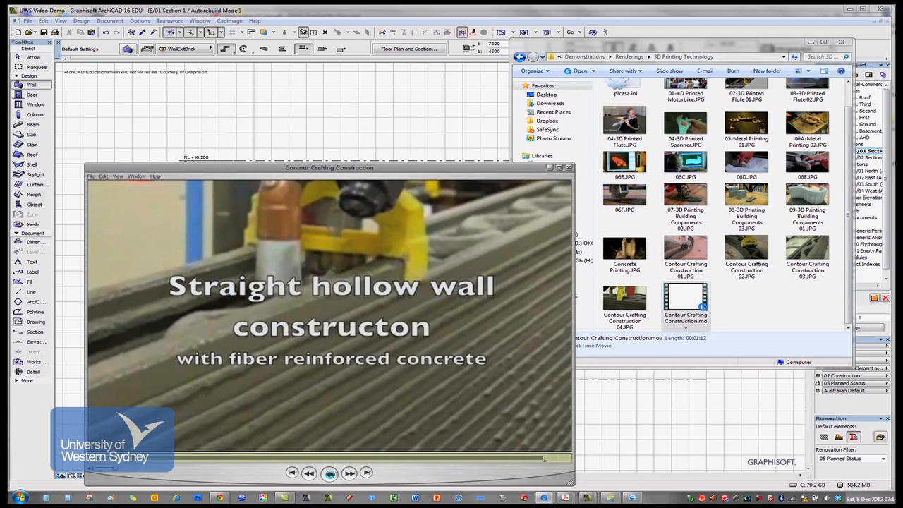
{"action": "left_click", "coordinate": [330, 473]}
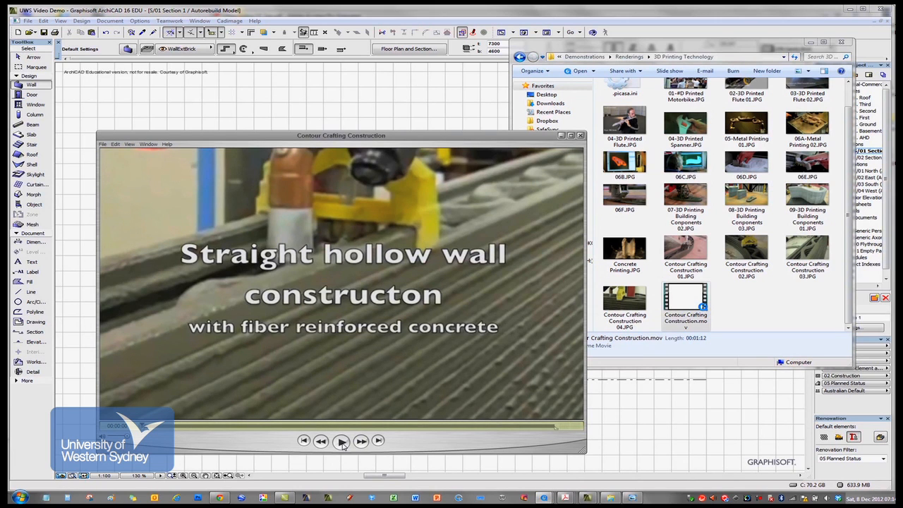
{"action": "left_click", "coordinate": [342, 440]}
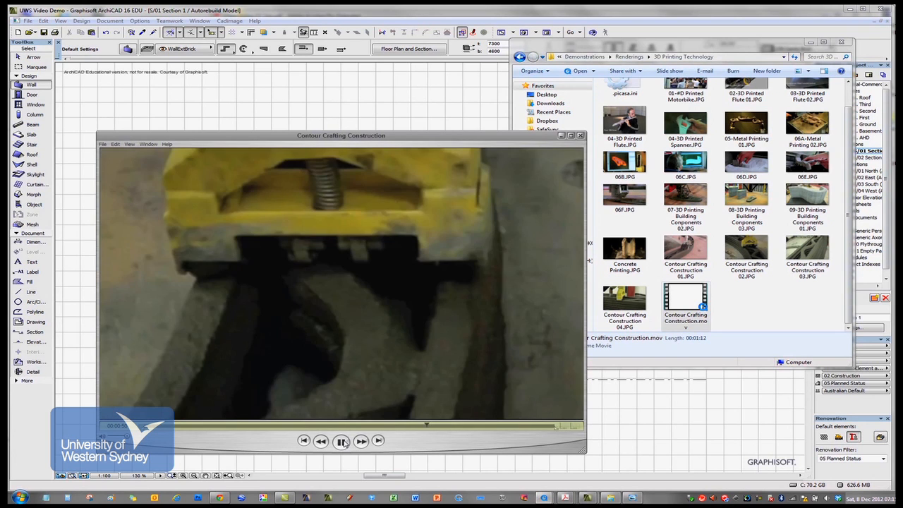
{"action": "left_click", "coordinate": [341, 440]}
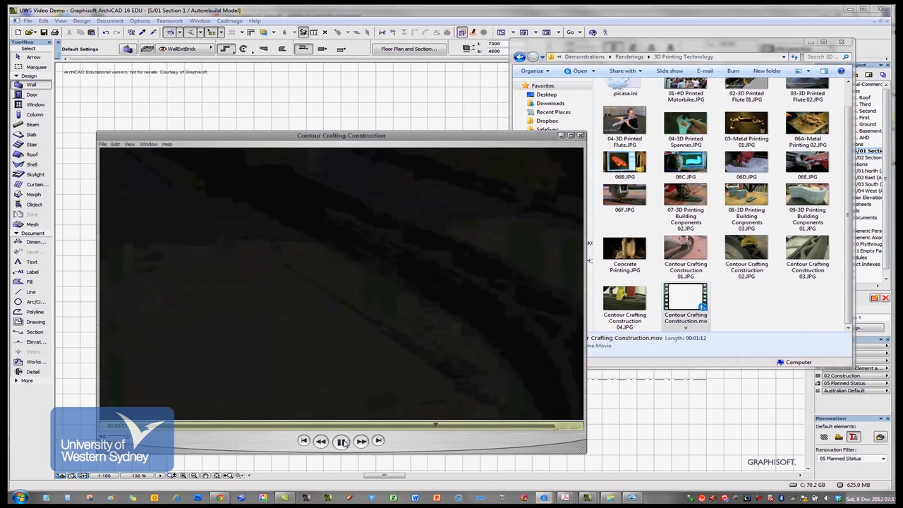
Move playback forward through the curved-wall contour crafting footage
{"action": "left_click", "coordinate": [342, 441]}
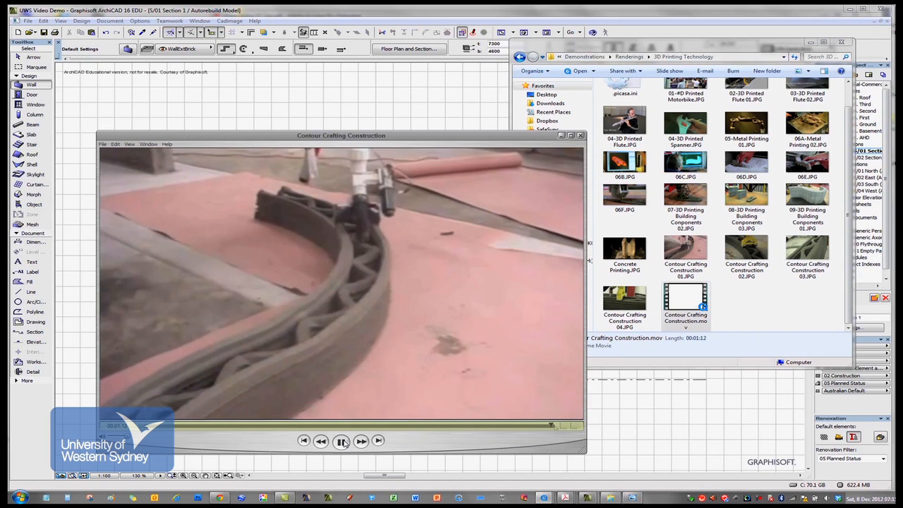
{"action": "left_click", "coordinate": [341, 440]}
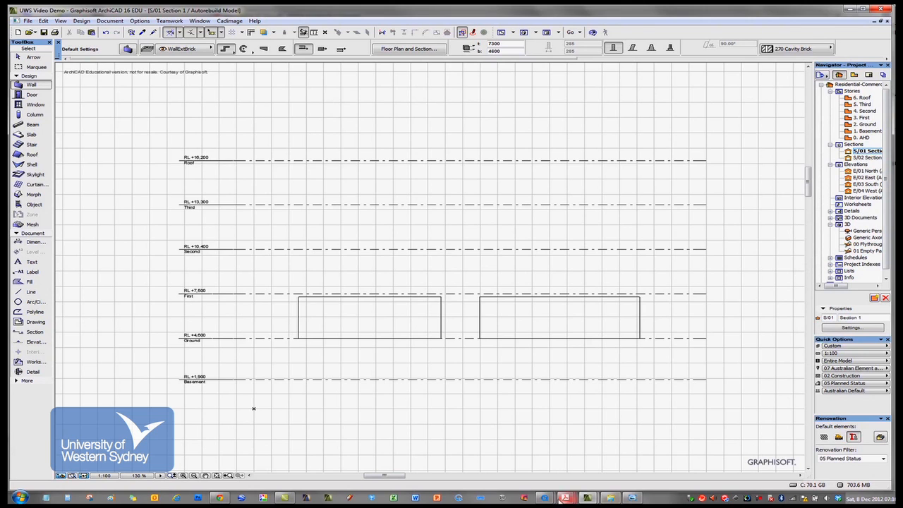
{"action": "mouse_move", "coordinate": [565, 498]}
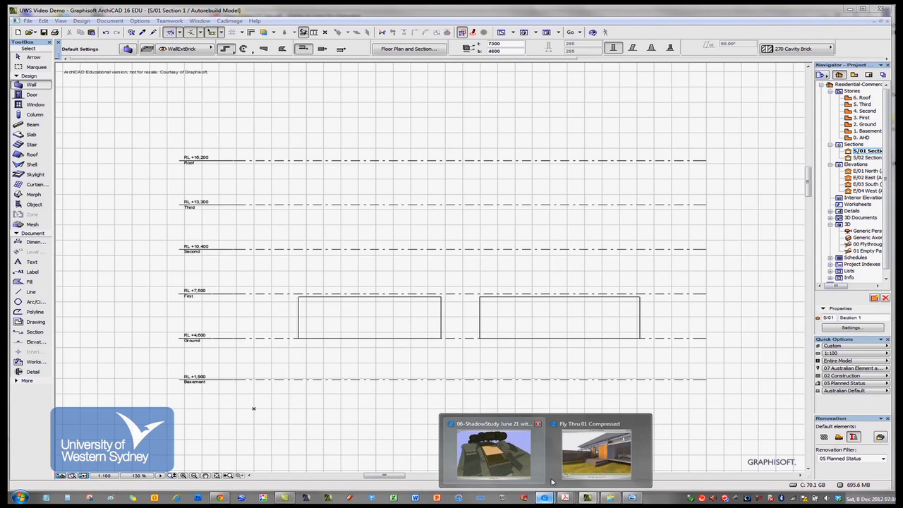
Bring up and play the Fly Thru 01 Compressed walkthrough animation, then return to Renderings
{"action": "left_click", "coordinate": [596, 452]}
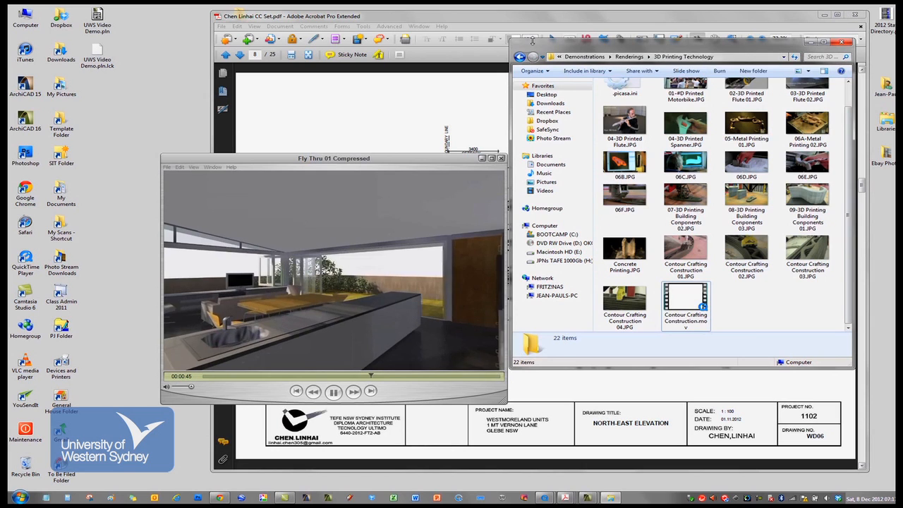
{"action": "left_click", "coordinate": [521, 56]}
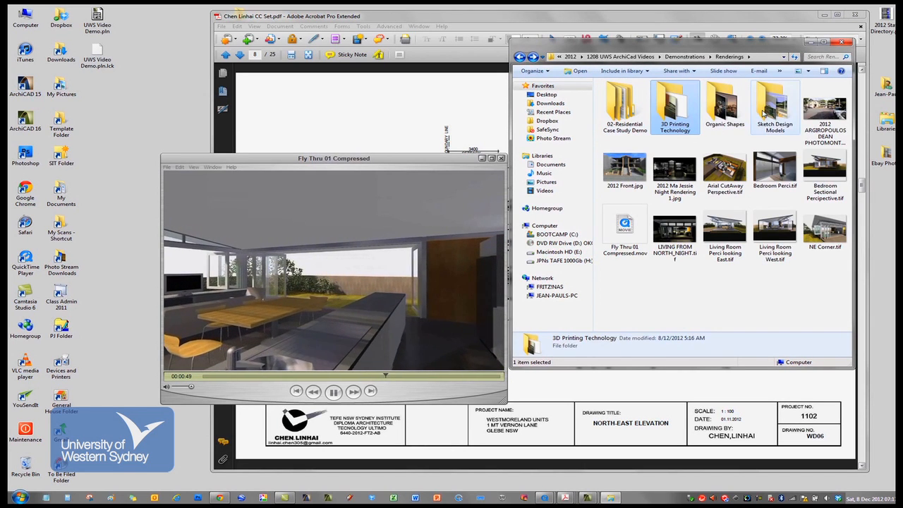
View the first hand-drawn sketches from the Sketch Design Models folder in the photo viewer
{"action": "double_click", "coordinate": [775, 106]}
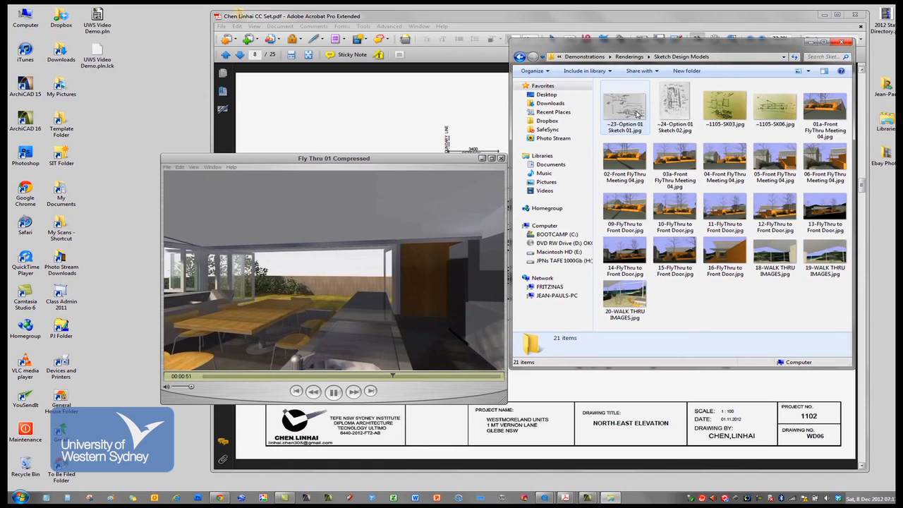
{"action": "double_click", "coordinate": [725, 106]}
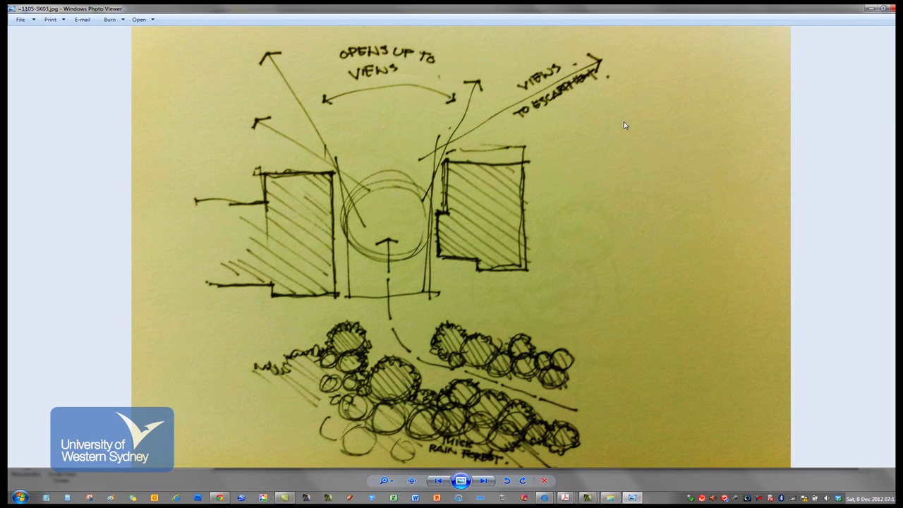
{"action": "left_click", "coordinate": [484, 480]}
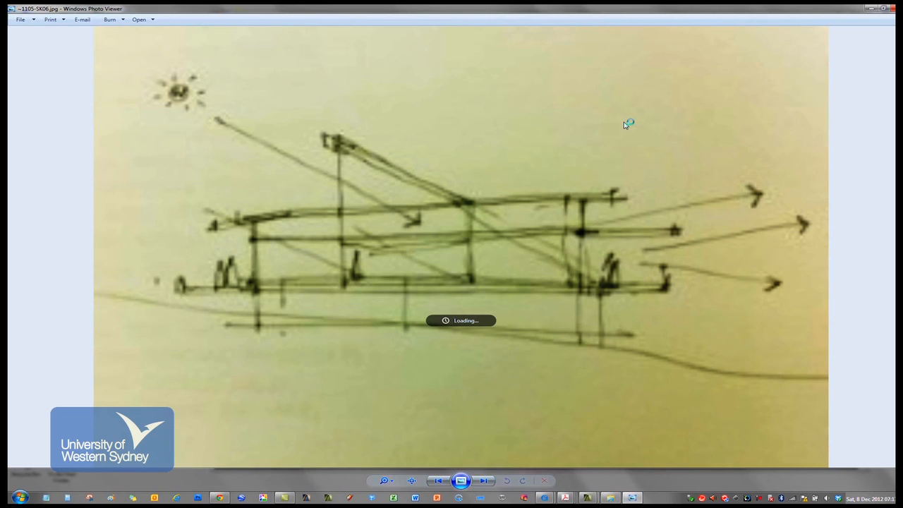
Page through the sketch model fly-through renderings up to the fly-thru to front door view
{"action": "left_click", "coordinate": [482, 480]}
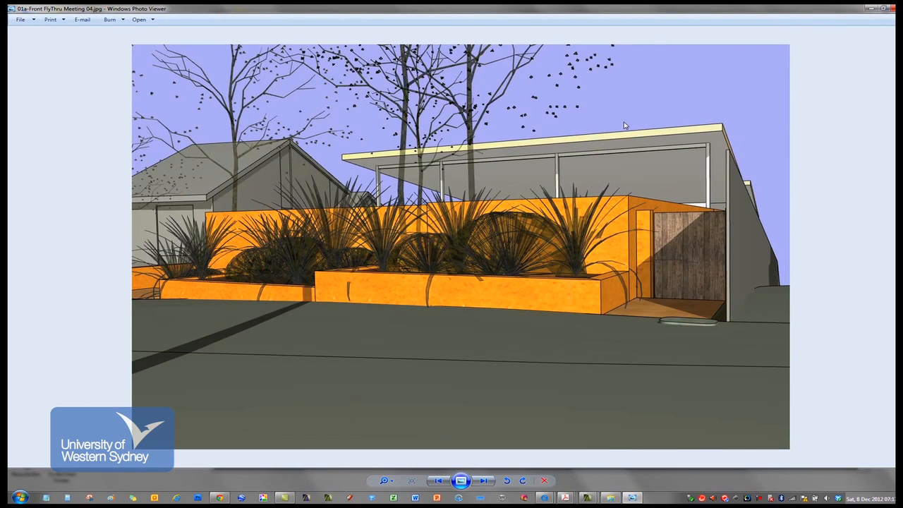
{"action": "left_click", "coordinate": [484, 480]}
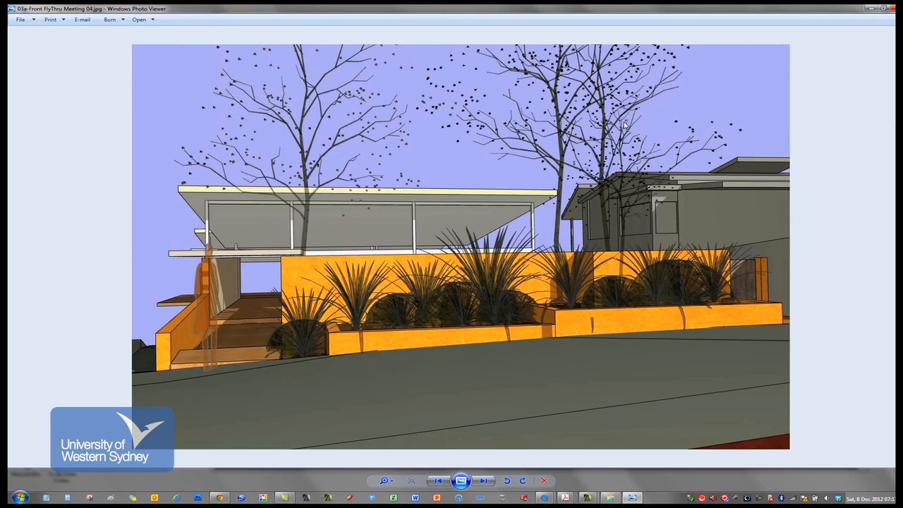
{"action": "left_click", "coordinate": [484, 480]}
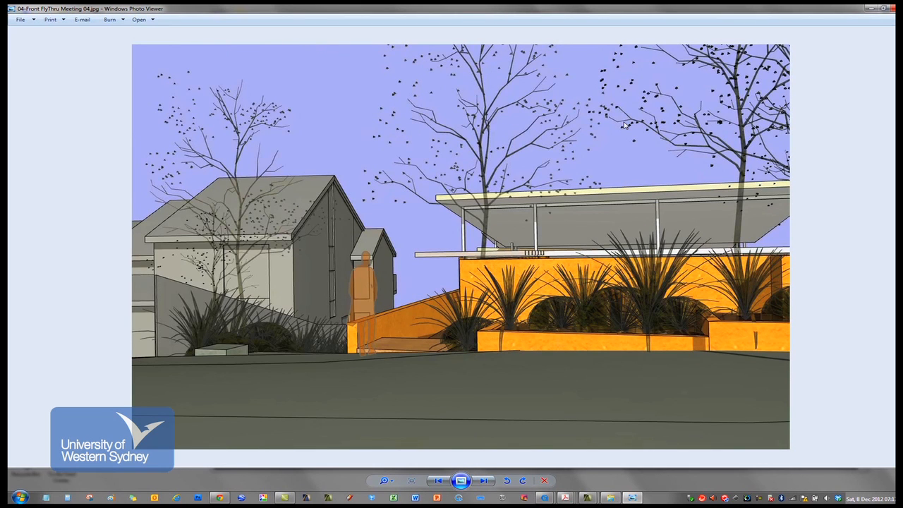
{"action": "left_click", "coordinate": [483, 480]}
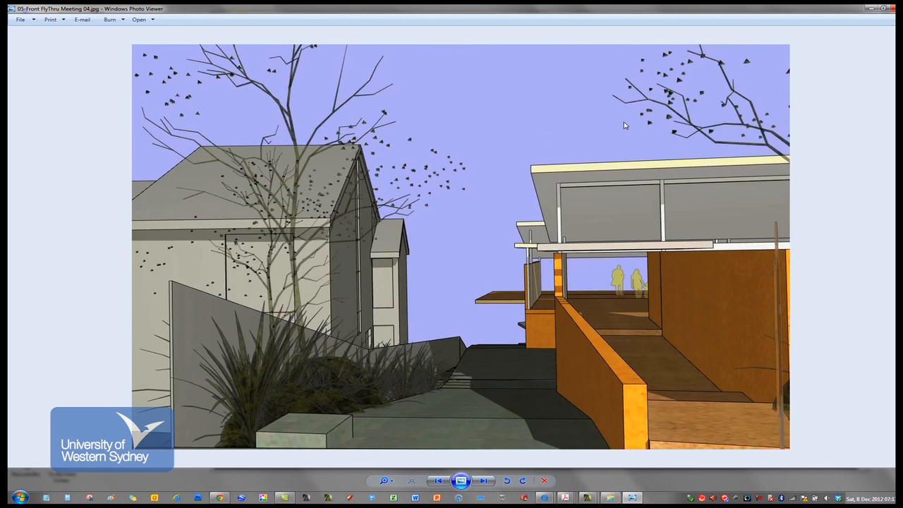
{"action": "left_click", "coordinate": [483, 480]}
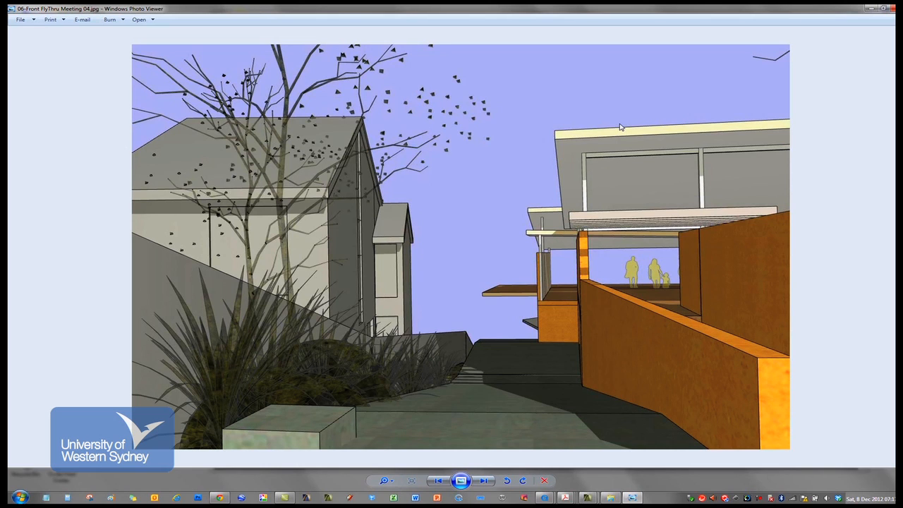
{"action": "left_click", "coordinate": [483, 479]}
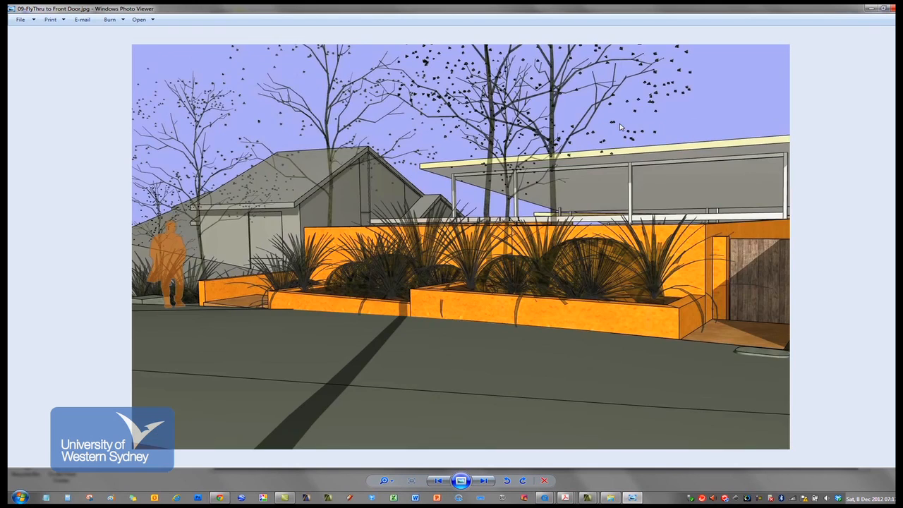
Page through the street approach, front door entry and interior walk-through views
{"action": "left_click", "coordinate": [485, 480]}
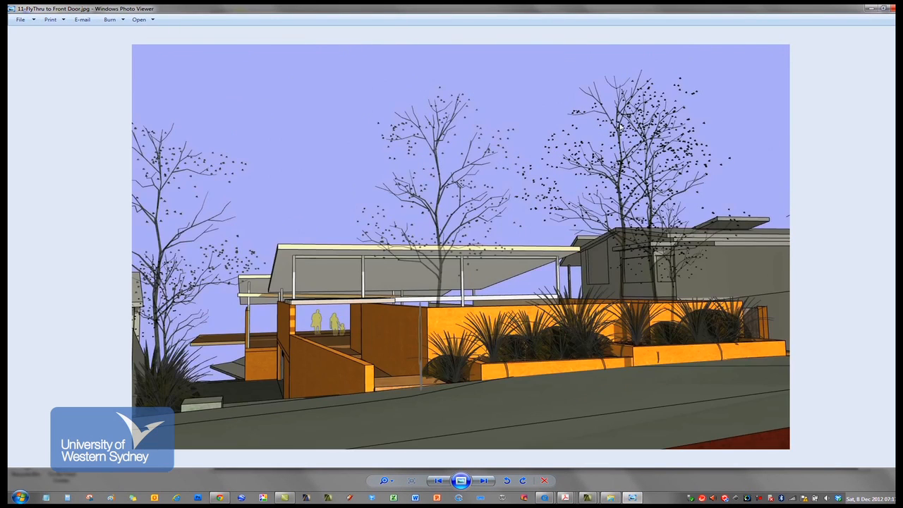
{"action": "left_click", "coordinate": [484, 480]}
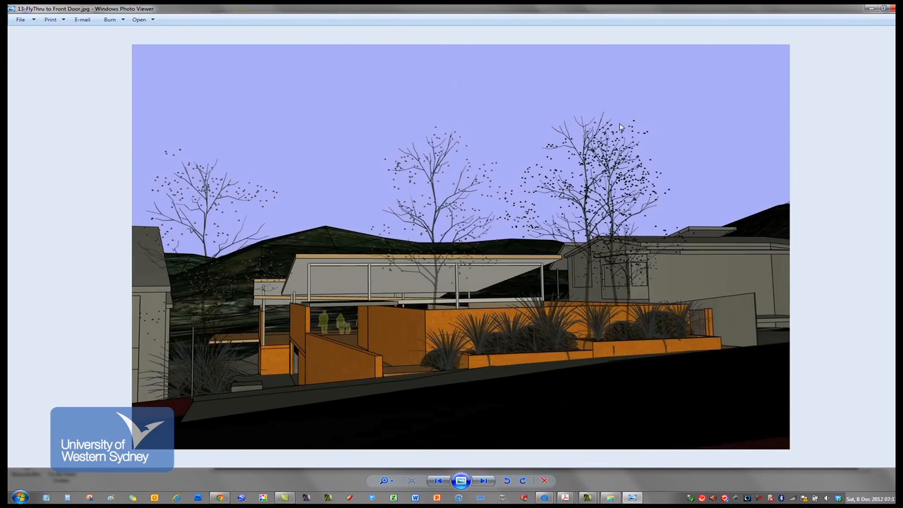
{"action": "left_click", "coordinate": [482, 480]}
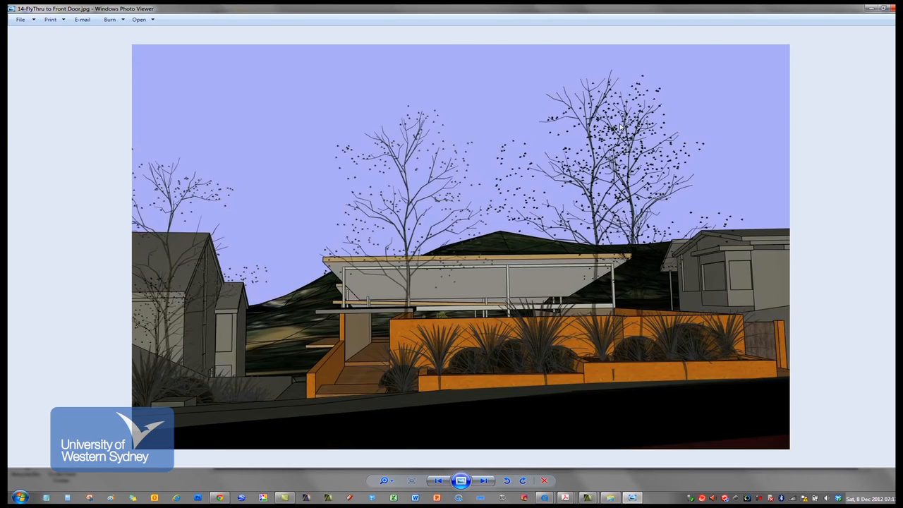
{"action": "left_click", "coordinate": [483, 480]}
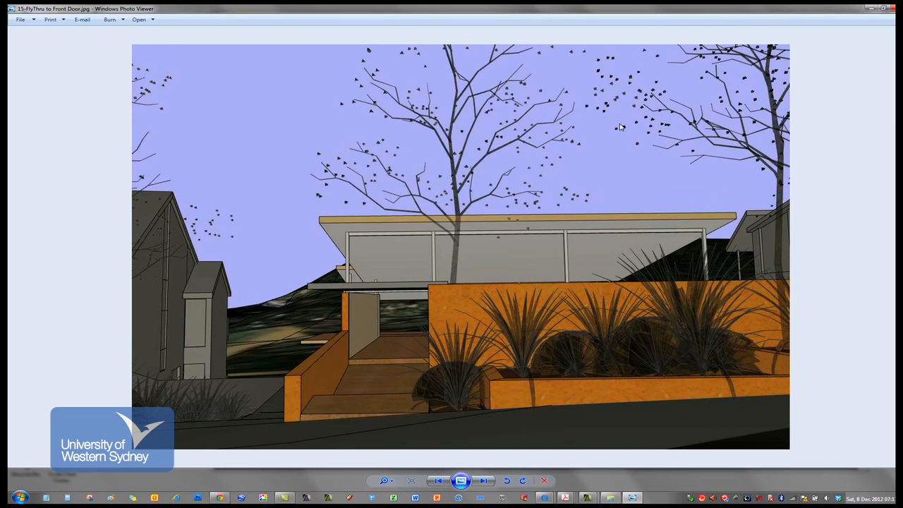
{"action": "left_click", "coordinate": [482, 480]}
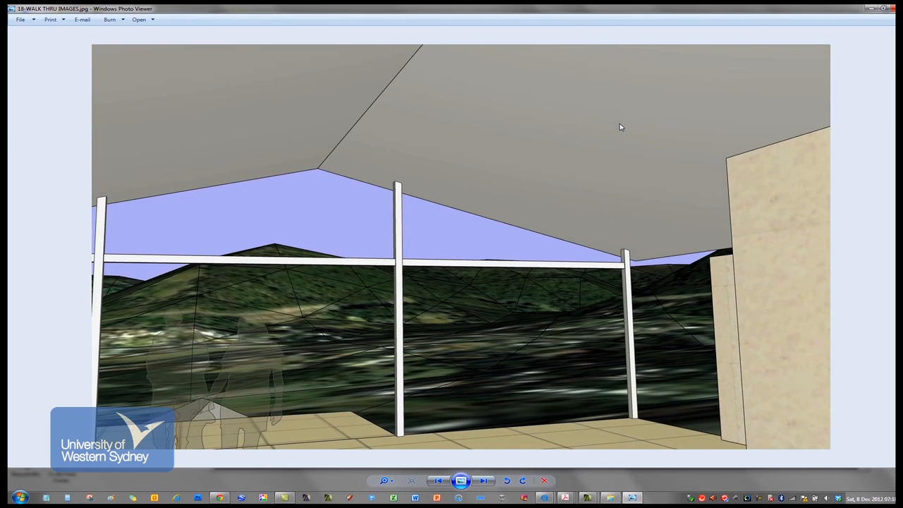
{"action": "left_click", "coordinate": [484, 480]}
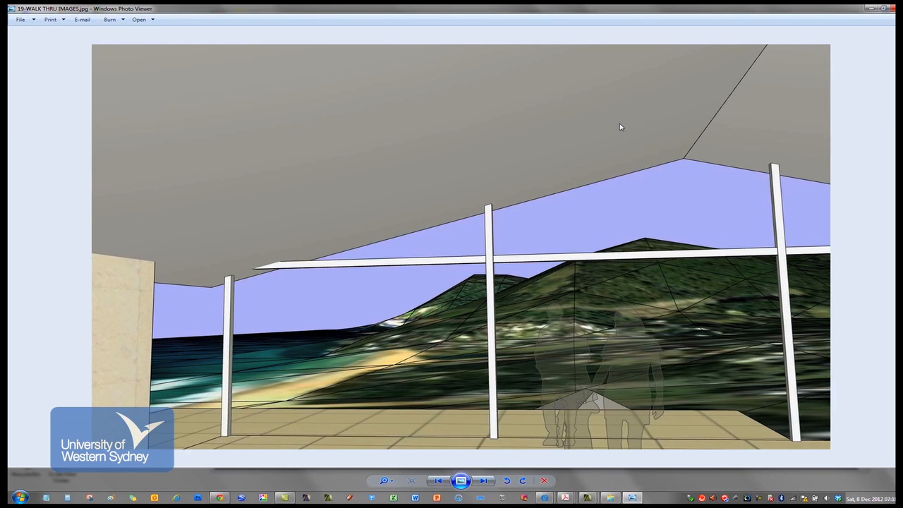
{"action": "left_click", "coordinate": [485, 480]}
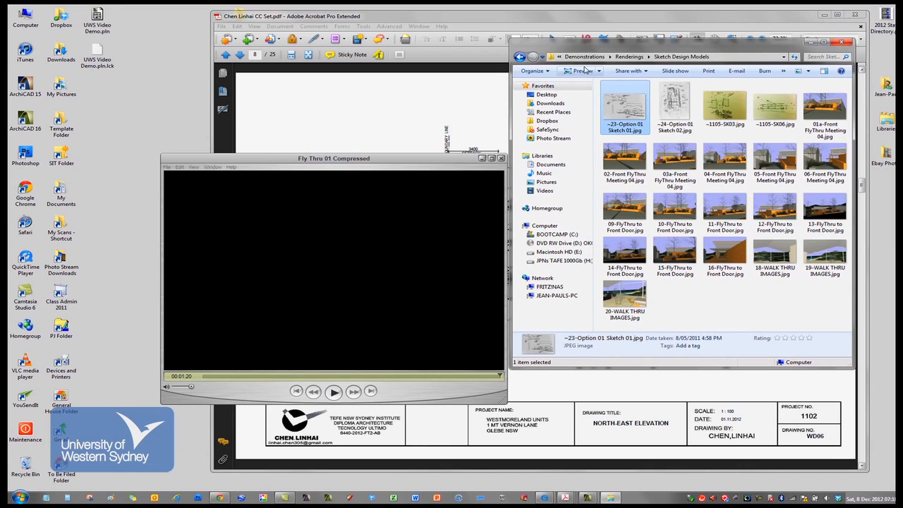
View the street-corner photomontage JPG from the Renderings folder in the photo viewer
{"action": "left_click", "coordinate": [521, 56]}
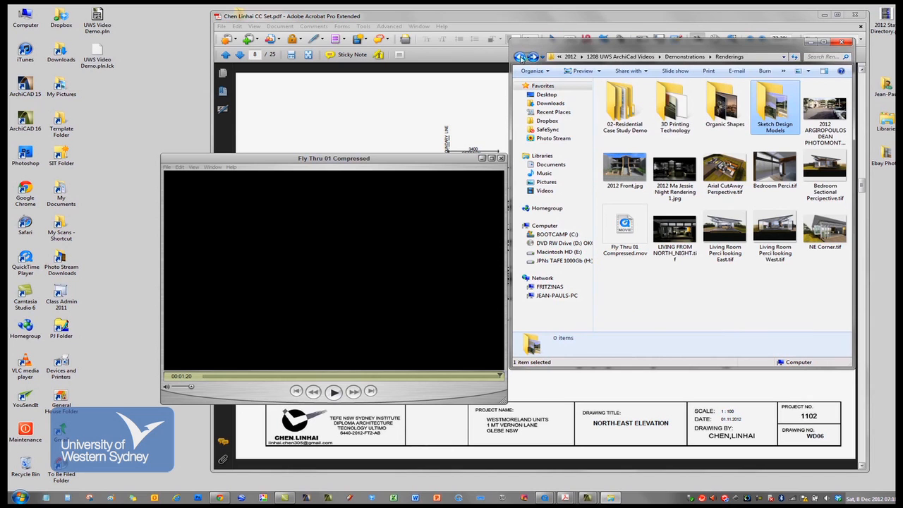
{"action": "left_click", "coordinate": [824, 113]}
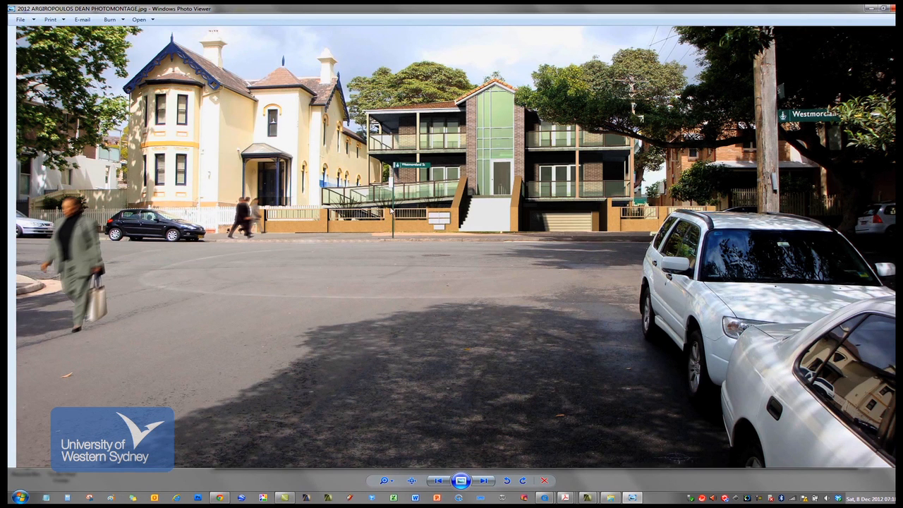
{"action": "mouse_move", "coordinate": [395, 147]}
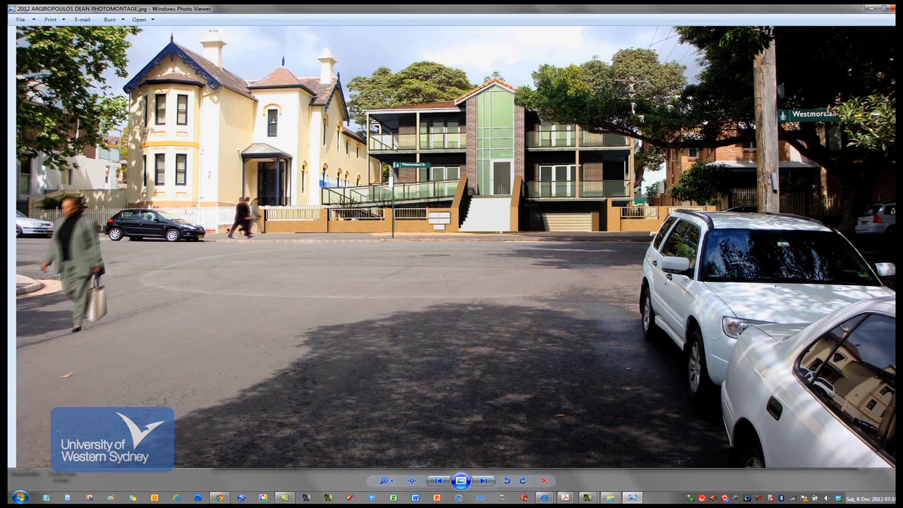
{"action": "mouse_move", "coordinate": [480, 127]}
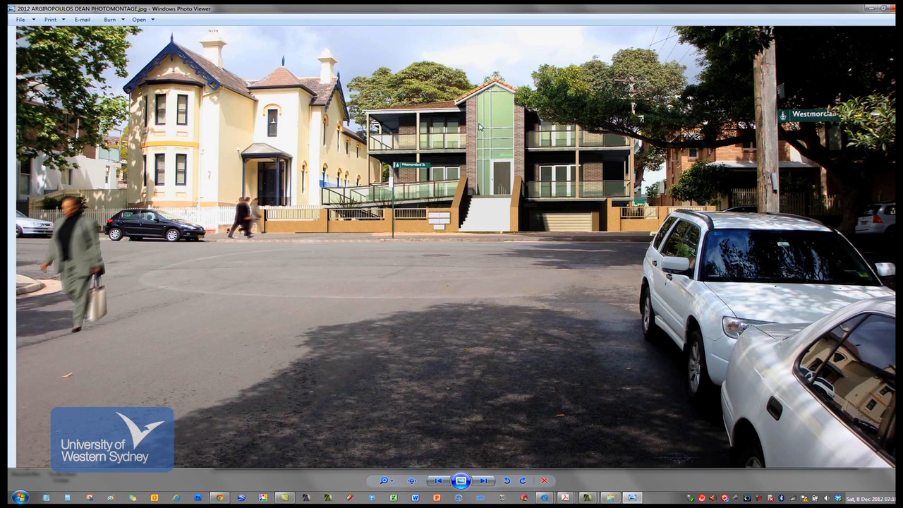
{"action": "mouse_move", "coordinate": [500, 144]}
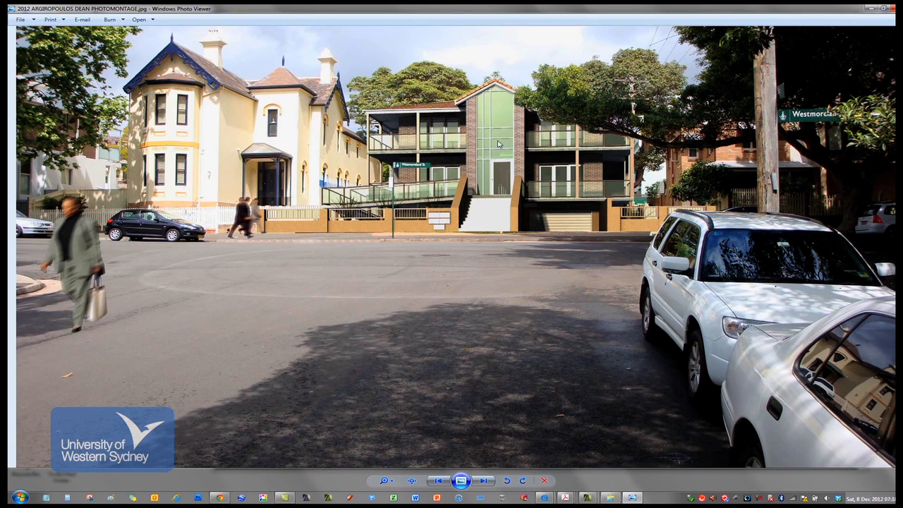
{"action": "mouse_move", "coordinate": [617, 118]}
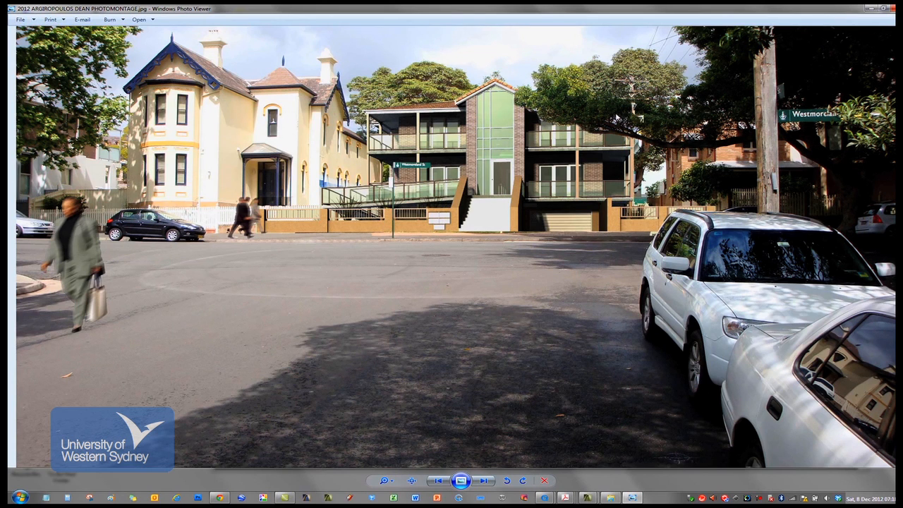
{"action": "mouse_move", "coordinate": [248, 121]}
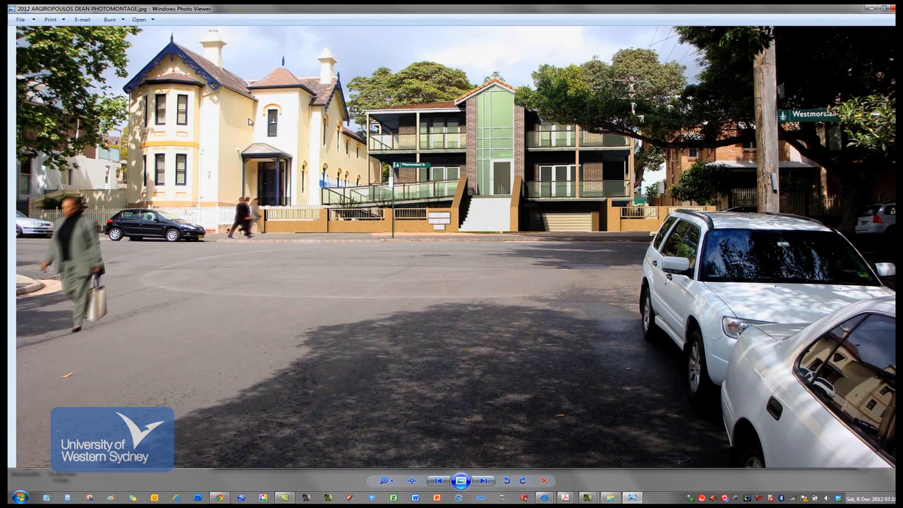
Page through the facade, night, cutaway, bedroom and living room renderings to the west-facing living room view
{"action": "left_click", "coordinate": [484, 480]}
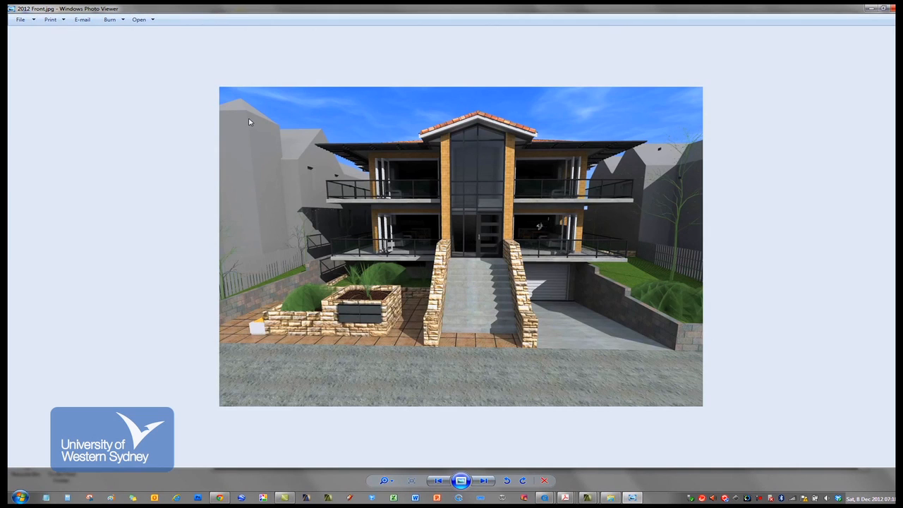
{"action": "left_click", "coordinate": [483, 480]}
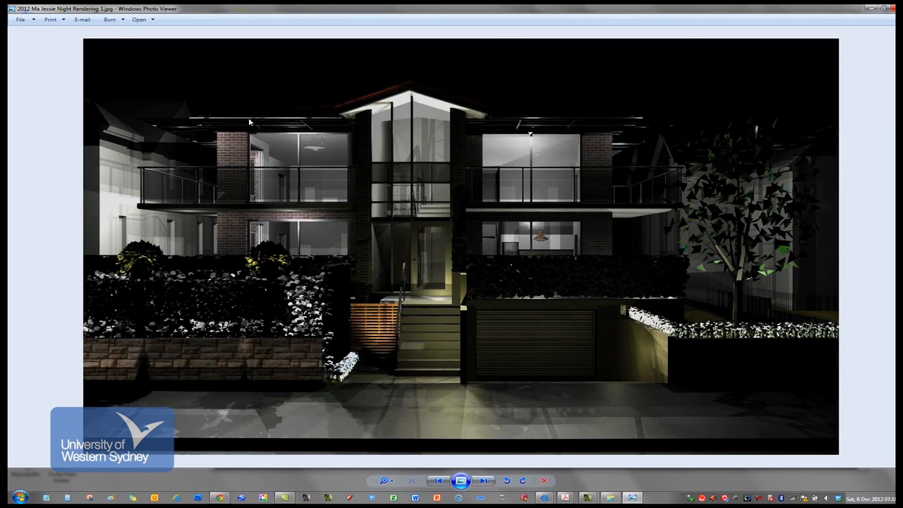
{"action": "left_click", "coordinate": [483, 480]}
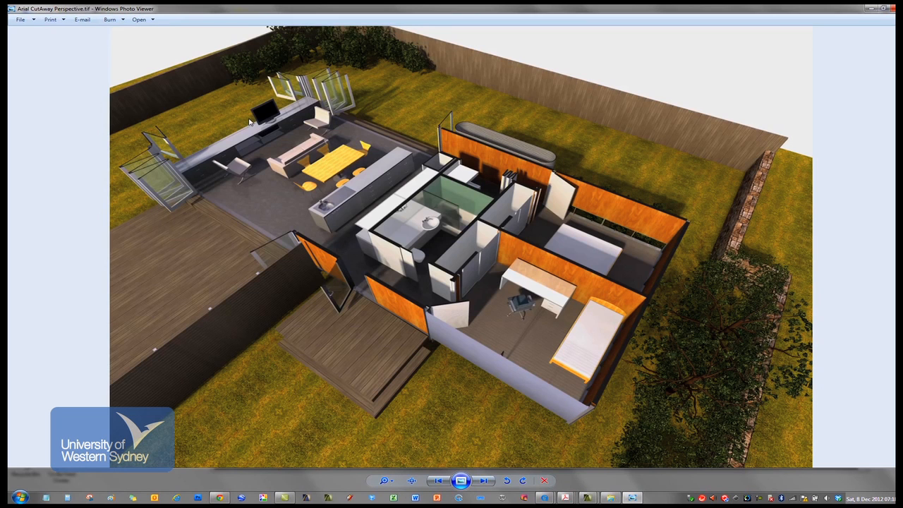
{"action": "mouse_move", "coordinate": [262, 126]}
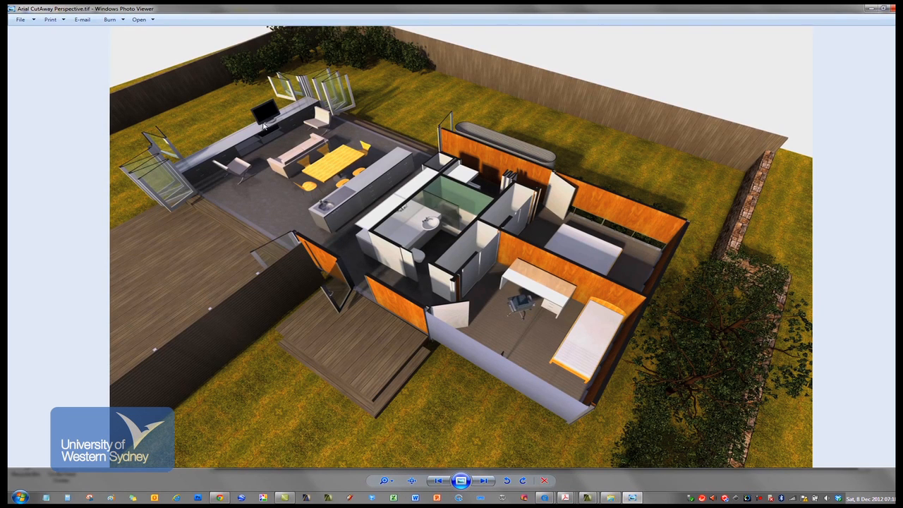
{"action": "mouse_move", "coordinate": [392, 172]}
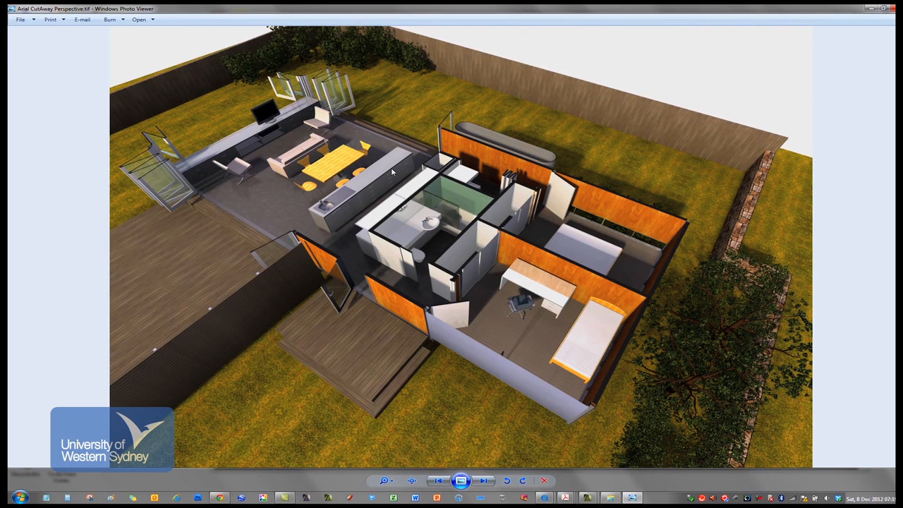
{"action": "left_click", "coordinate": [485, 479]}
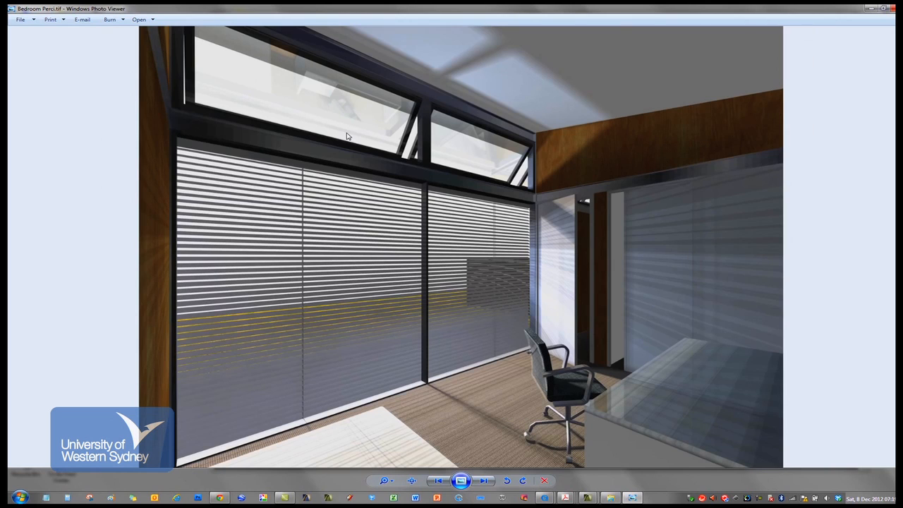
{"action": "left_click", "coordinate": [485, 480]}
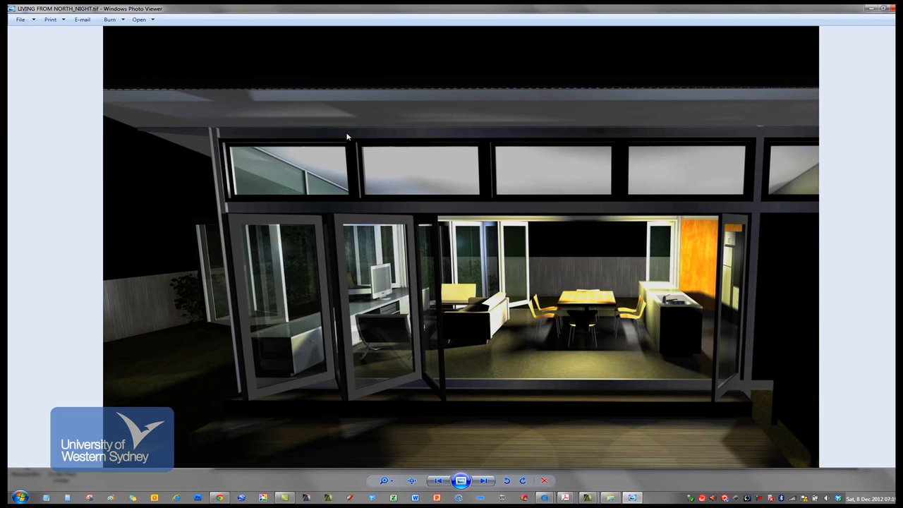
{"action": "left_click", "coordinate": [484, 480]}
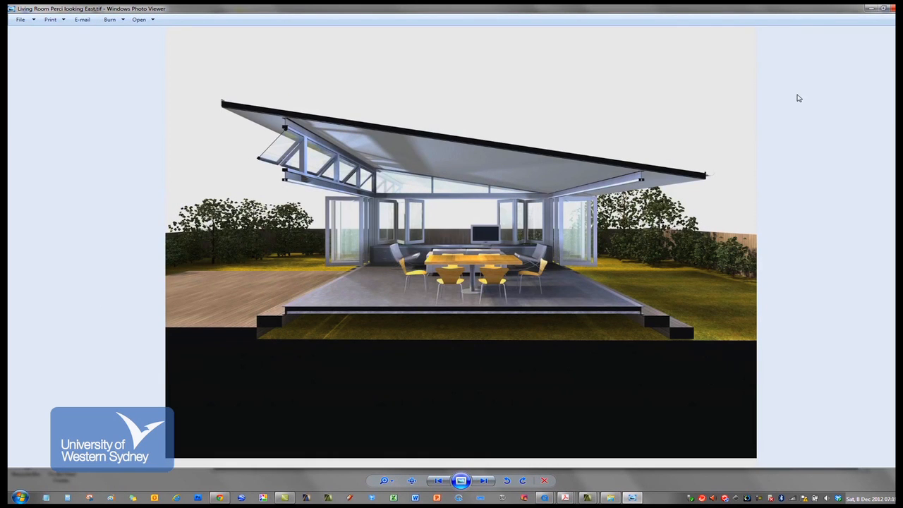
{"action": "left_click", "coordinate": [484, 480]}
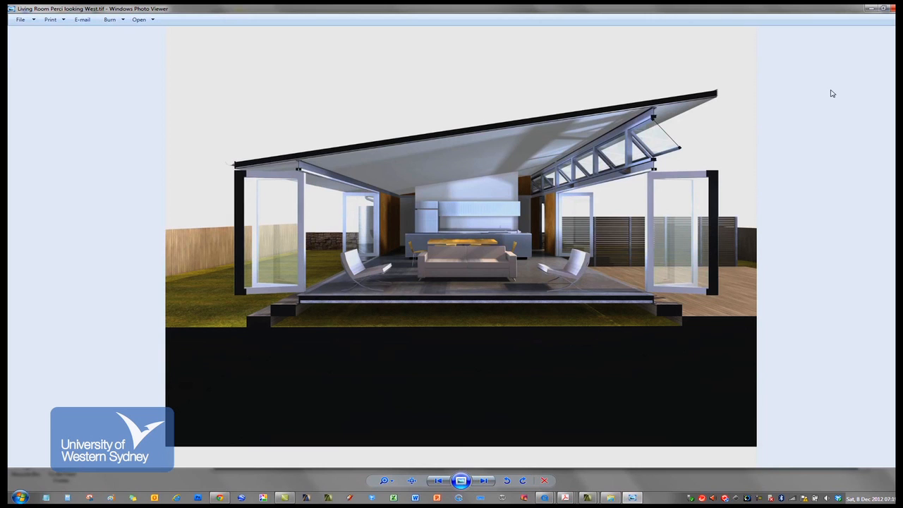
{"action": "mouse_move", "coordinate": [813, 168]}
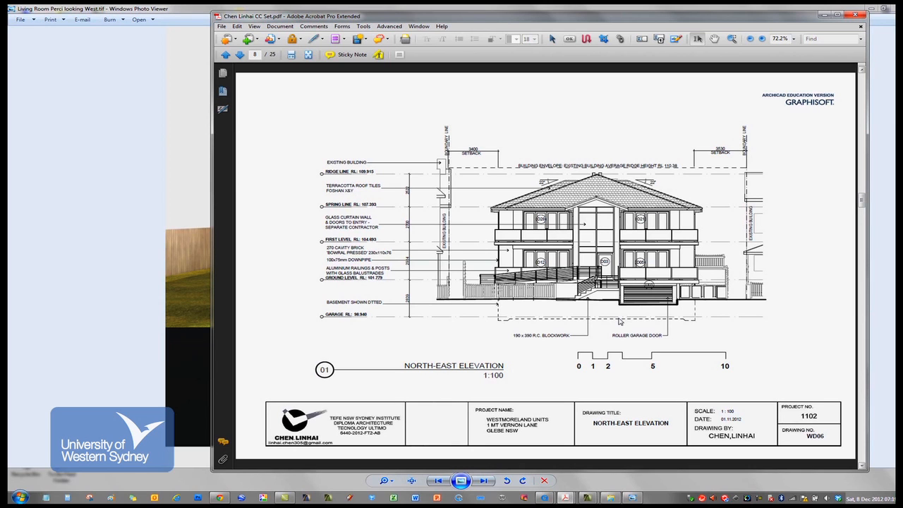
Page the working-drawings PDF through the North-West and South-West elevations to the plan sheet
{"action": "left_click", "coordinate": [239, 54]}
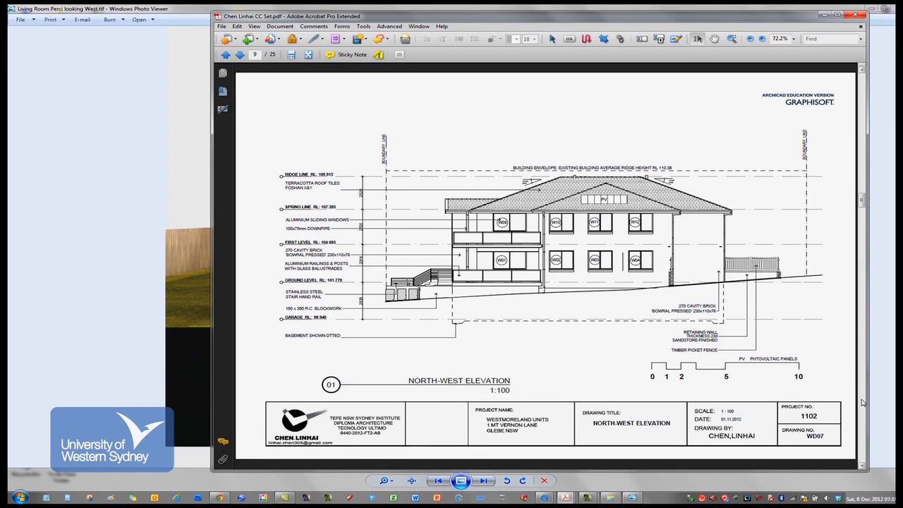
{"action": "left_click", "coordinate": [240, 53]}
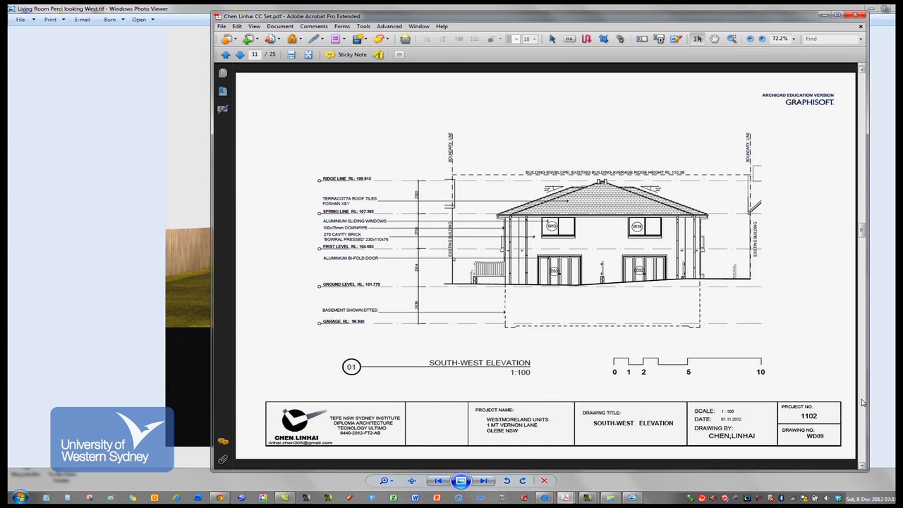
{"action": "left_click", "coordinate": [240, 54]}
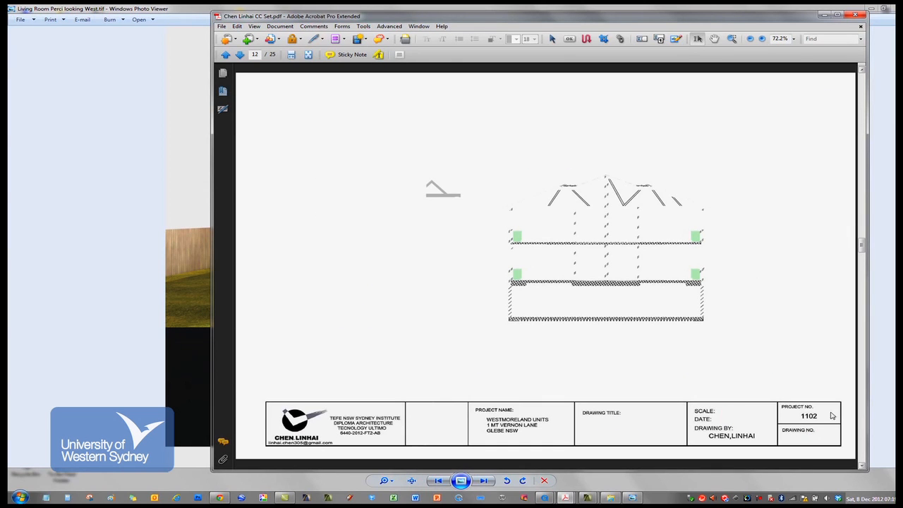